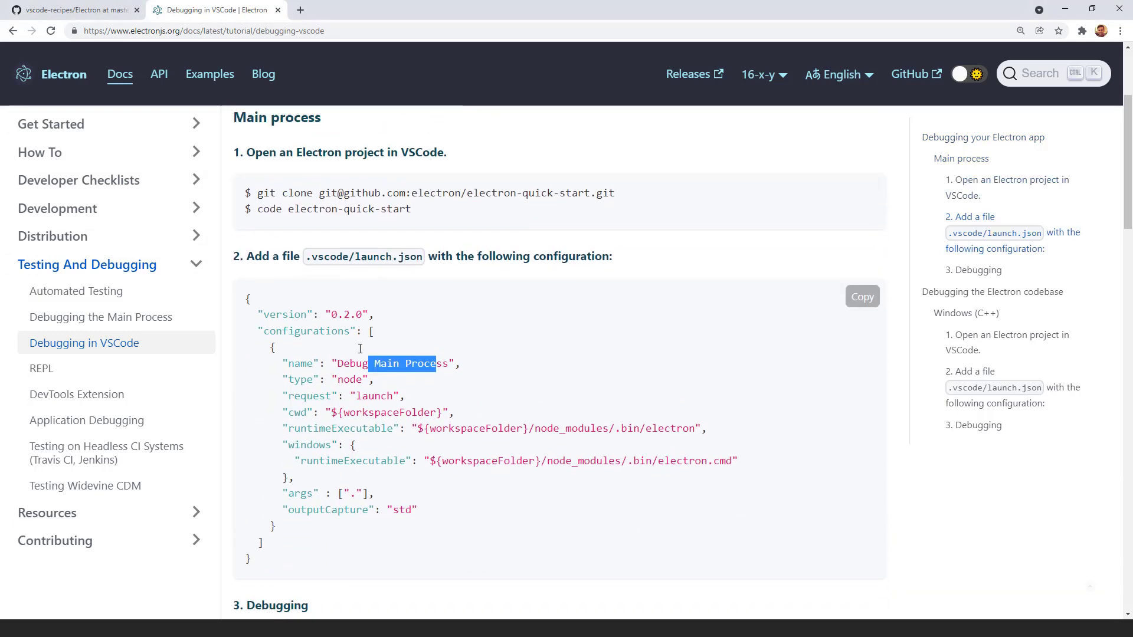
Step: Scroll the Debugging in VSCode page down to the launch.json code block
scroll("down", 3)
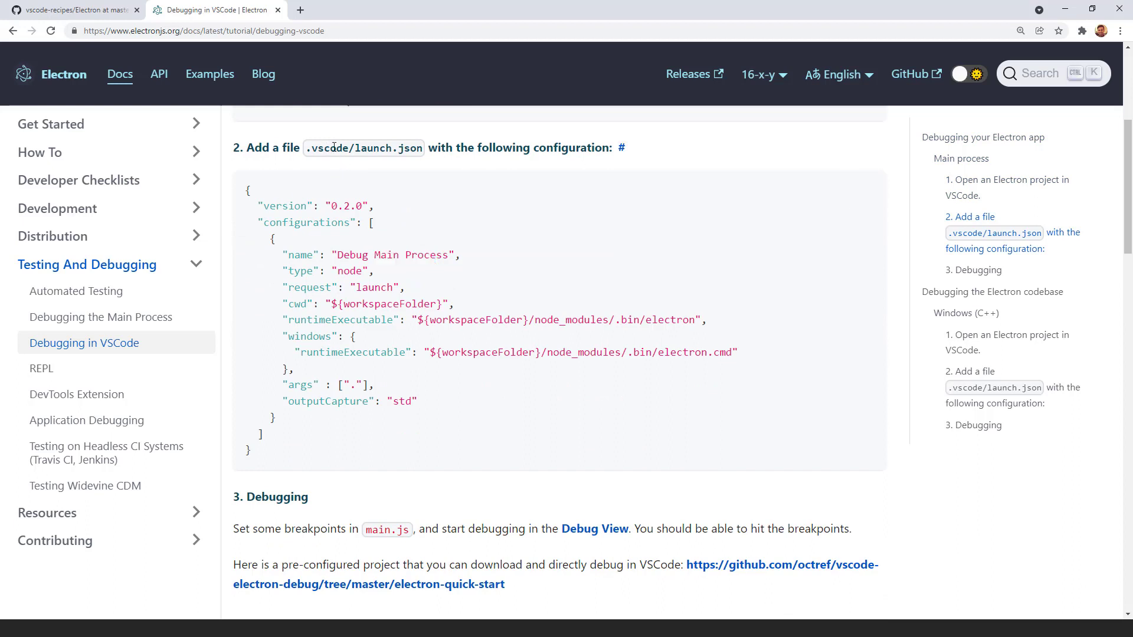
mouse_move(390, 192)
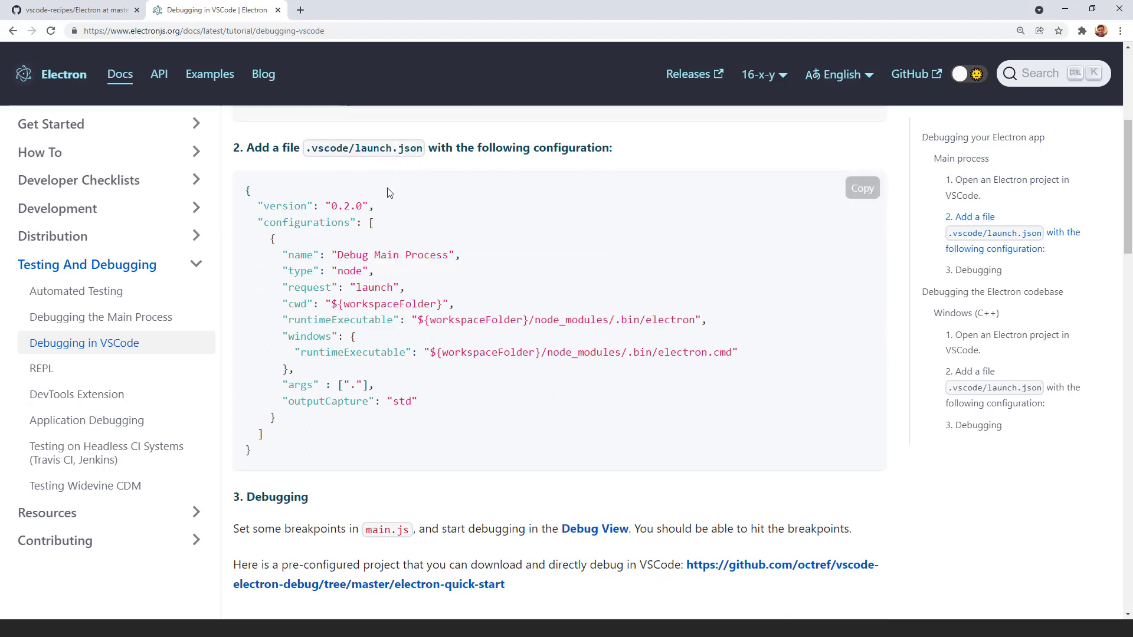
mouse_move(320, 462)
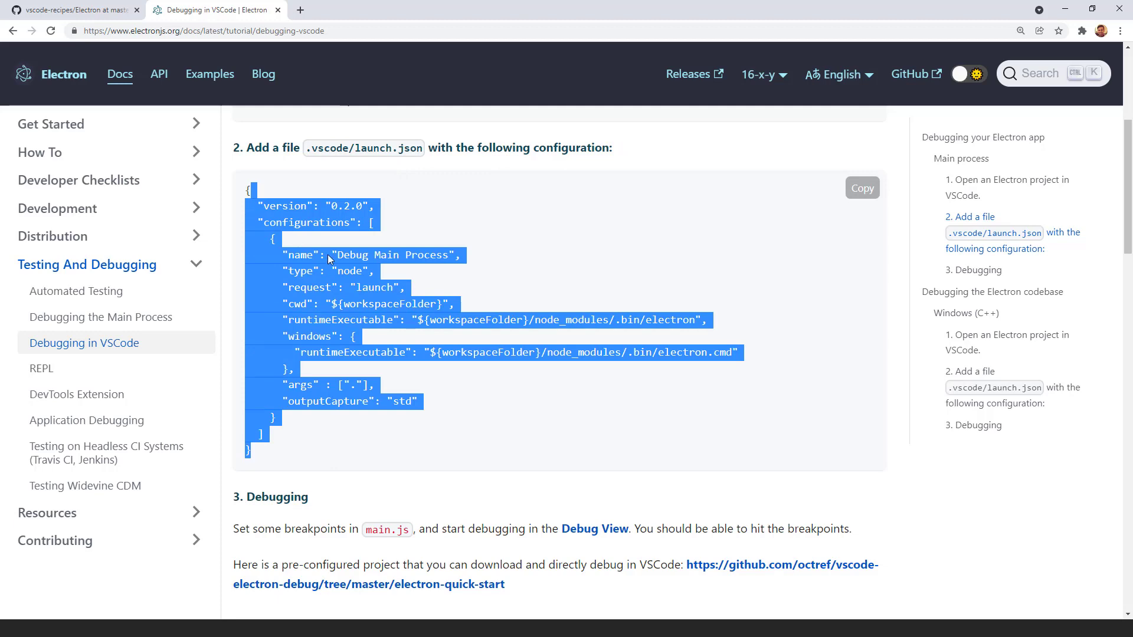
Step: Bring up the vscode-recipes README's launch.json block with the Electron: Main and Renderer configurations
left_click(71, 9)
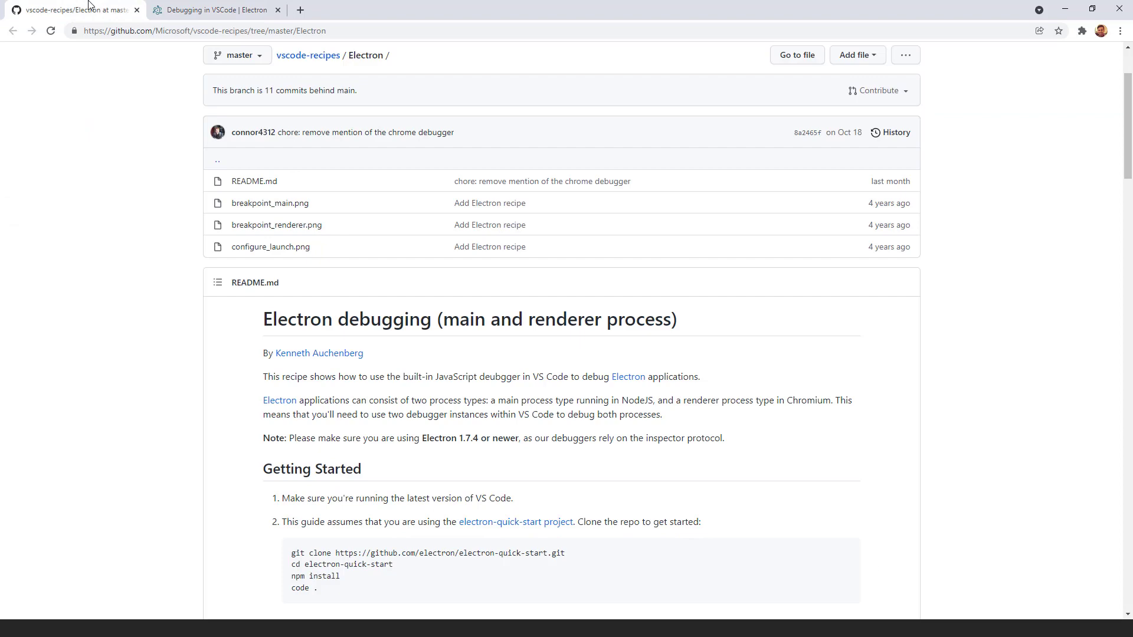
scroll("down", 3)
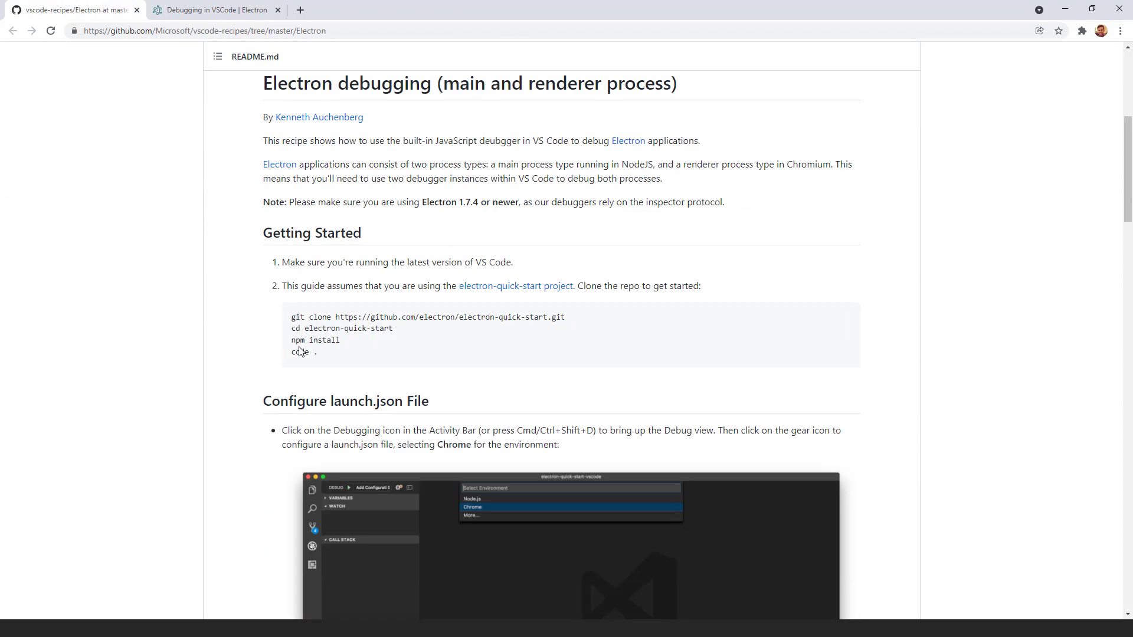
scroll("down", 3)
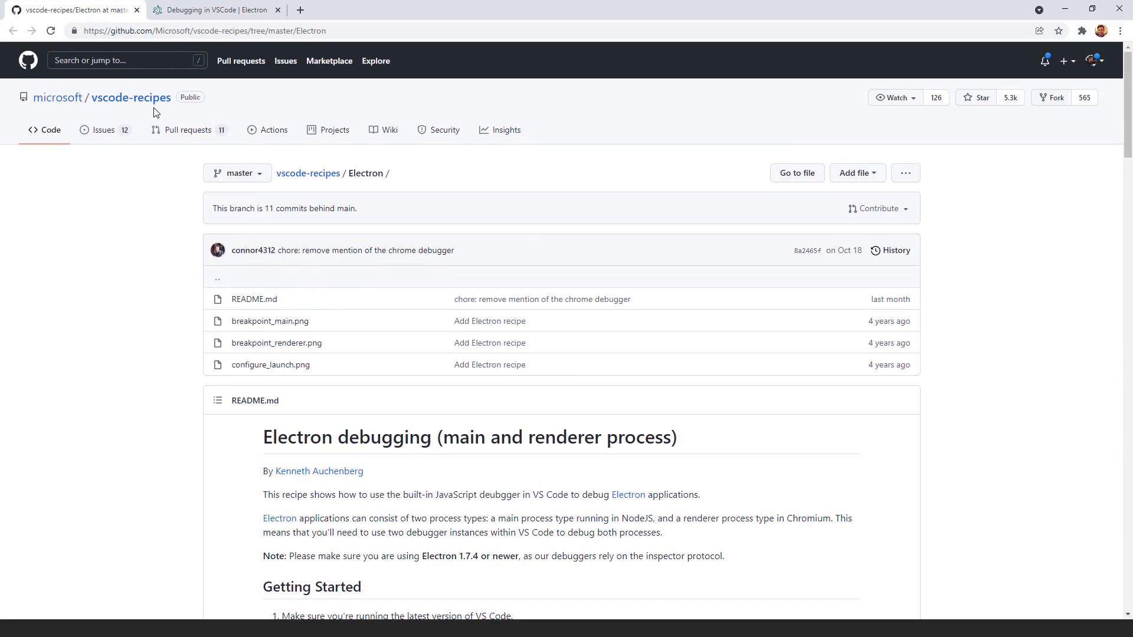
mouse_move(140, 104)
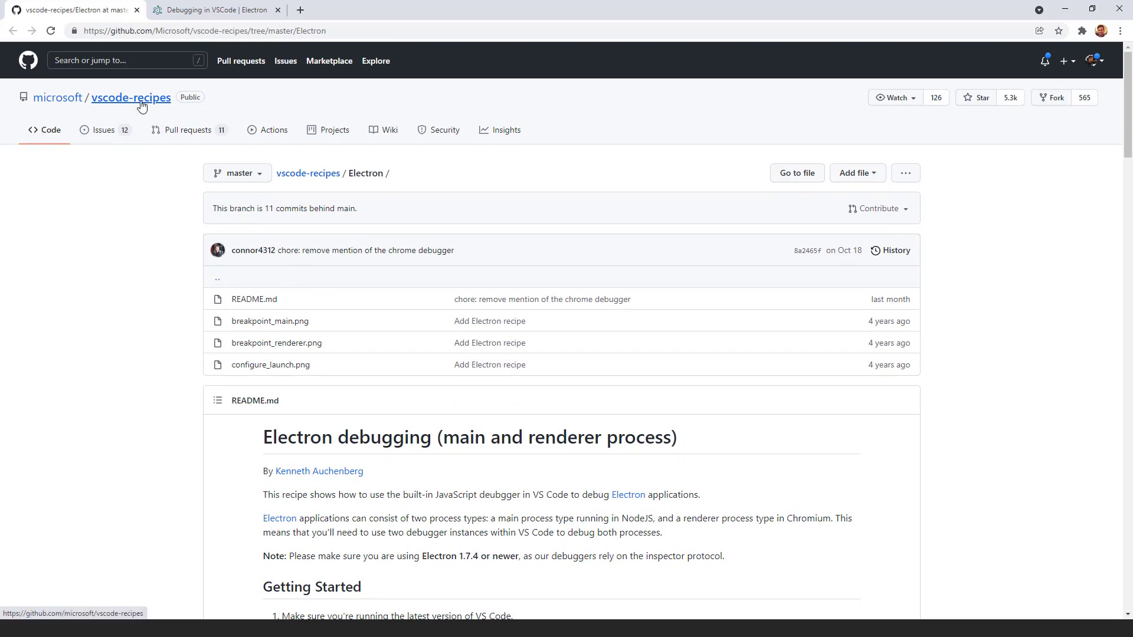
left_click(237, 31)
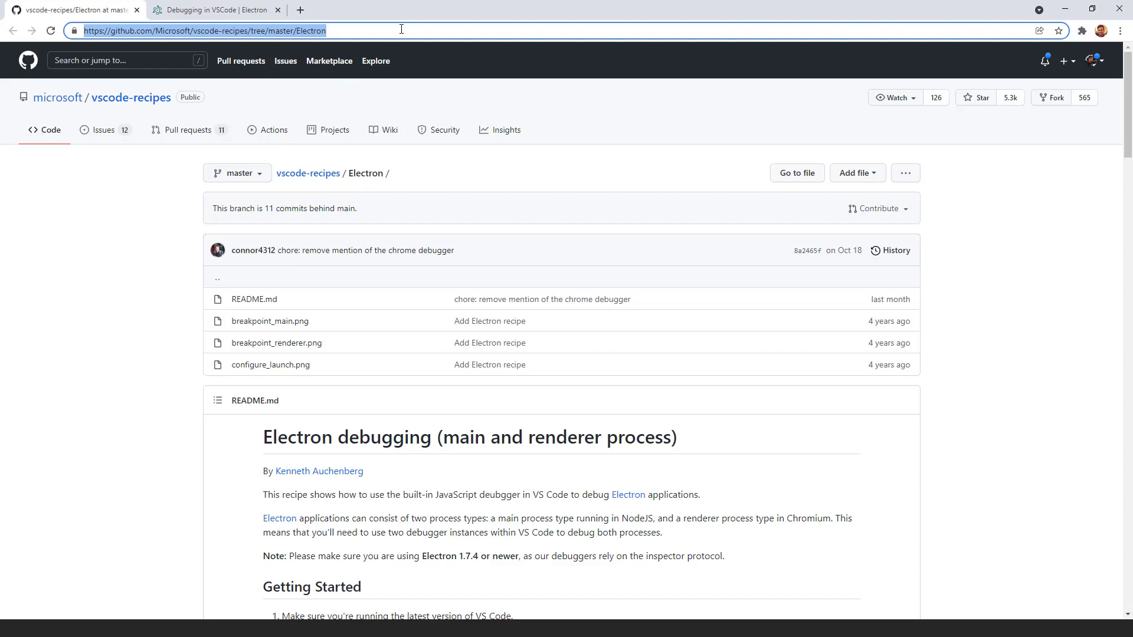
scroll("down", 3)
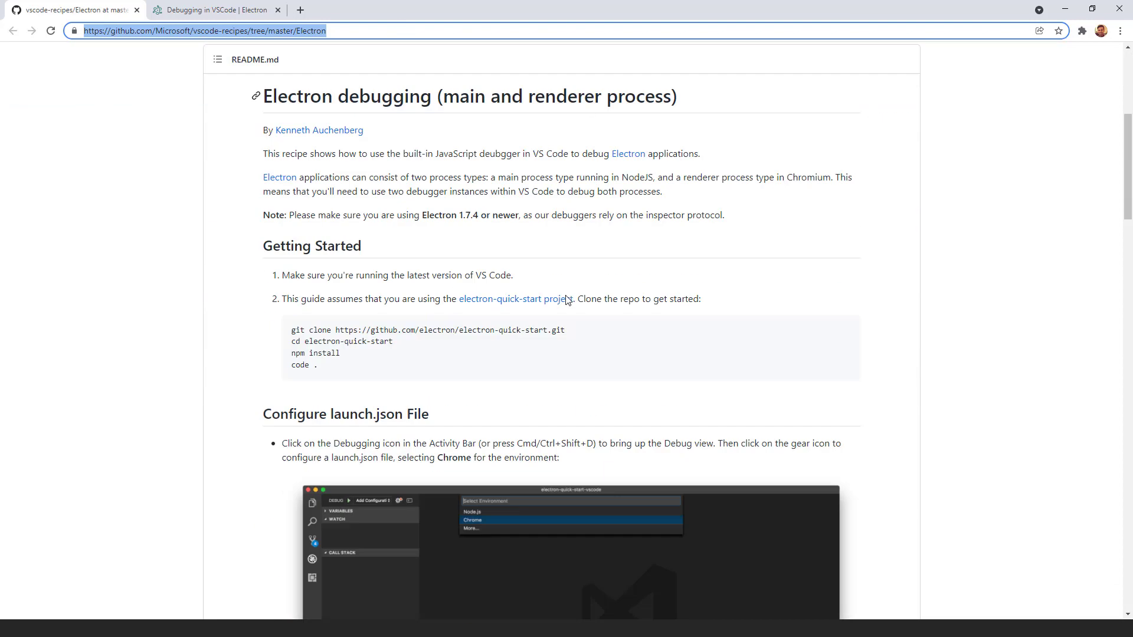
scroll("down", 3)
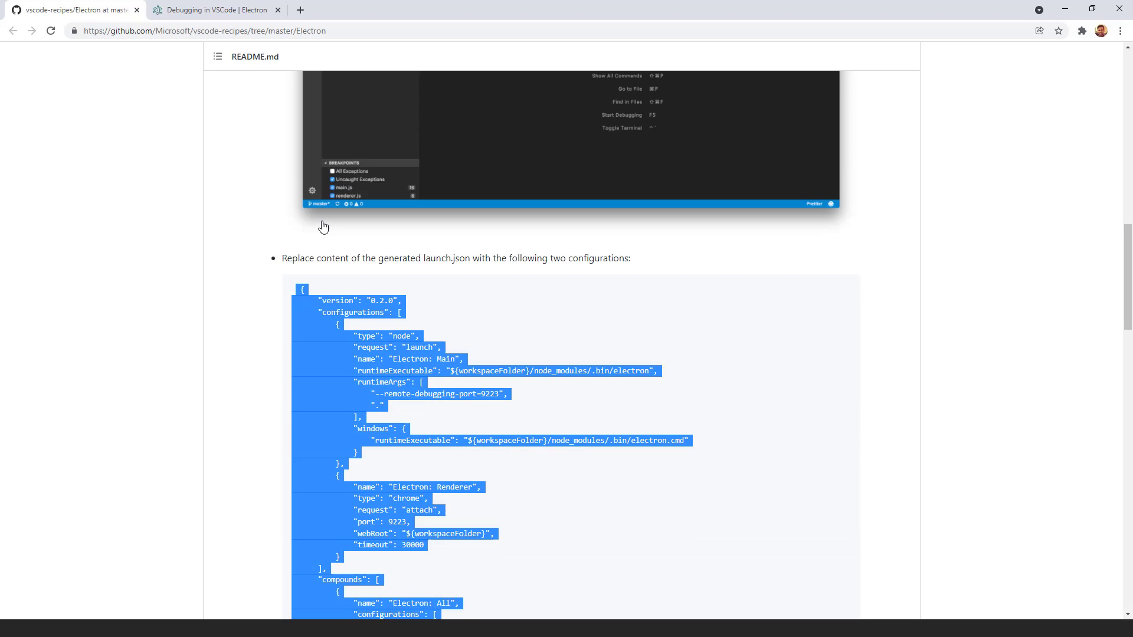
scroll("down", 3)
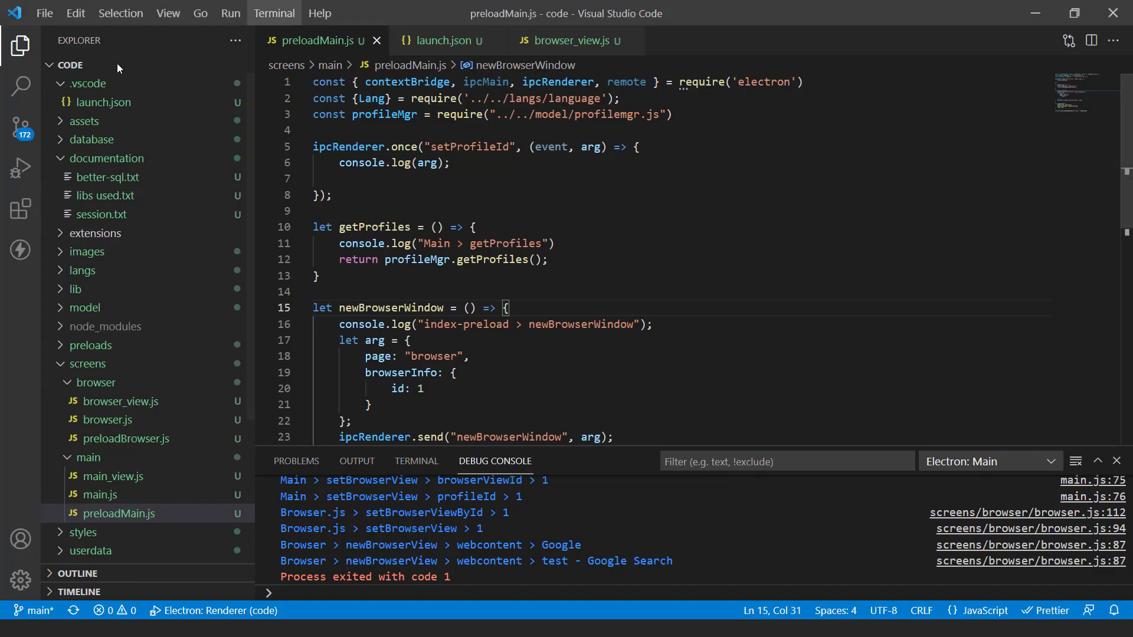
Step: Open launch.json from the .vscode folder and empty out its contents
left_click(446, 40)
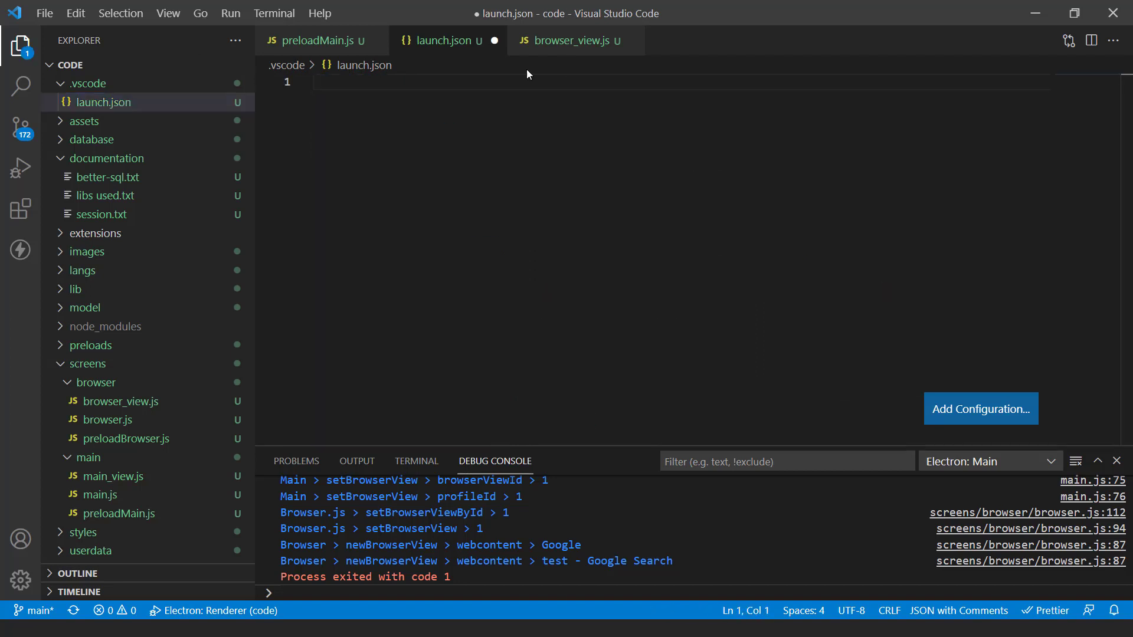
left_click(104, 101)
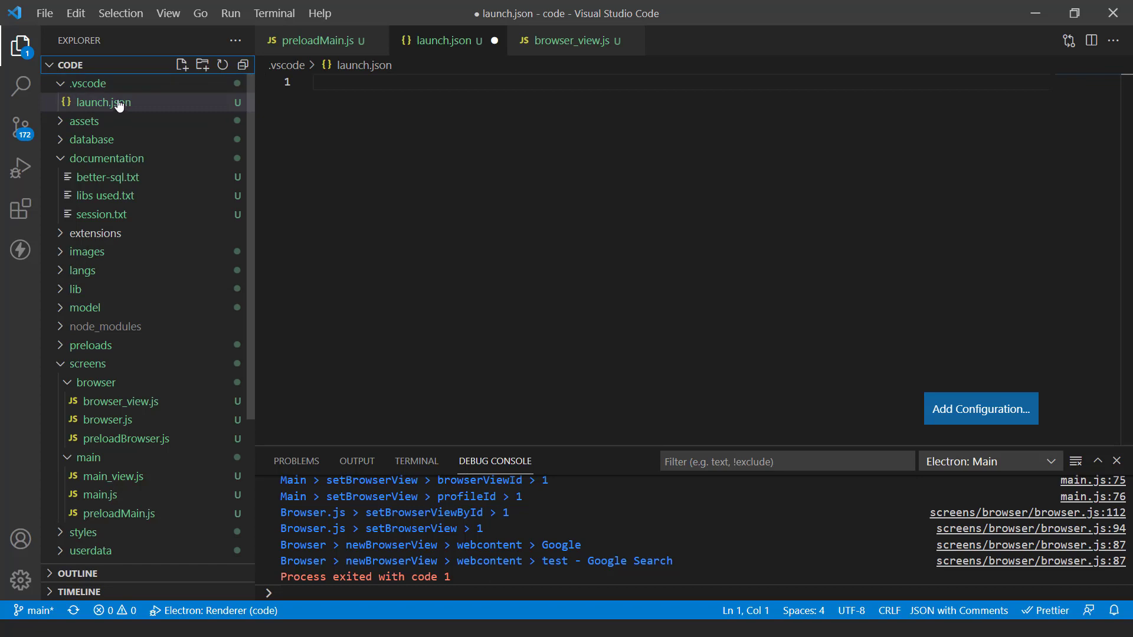
mouse_move(118, 106)
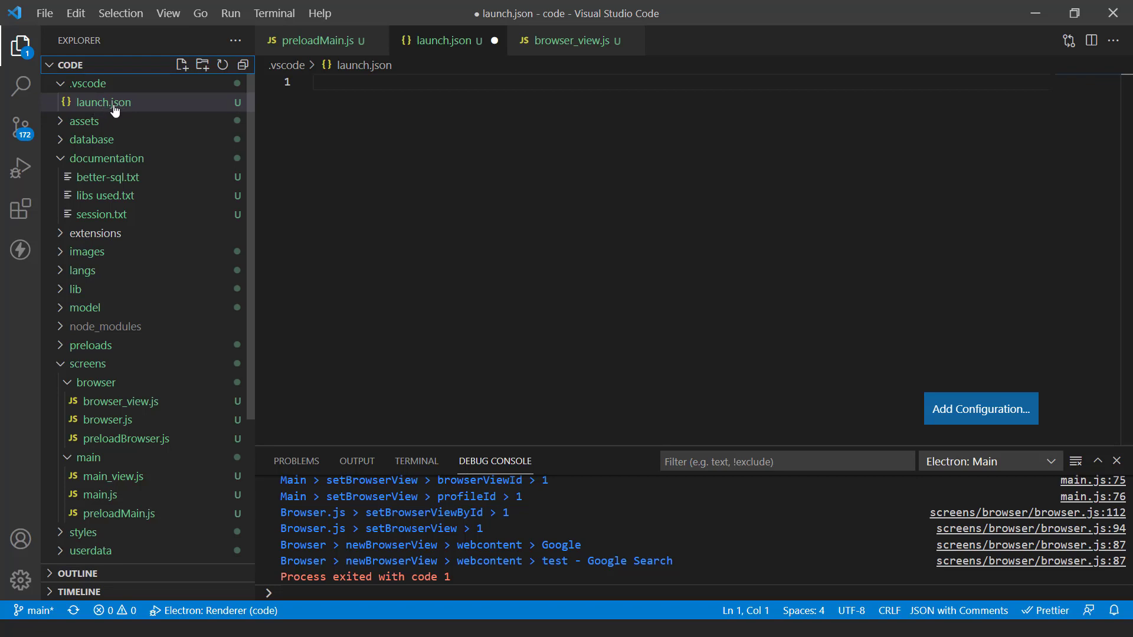
mouse_move(130, 115)
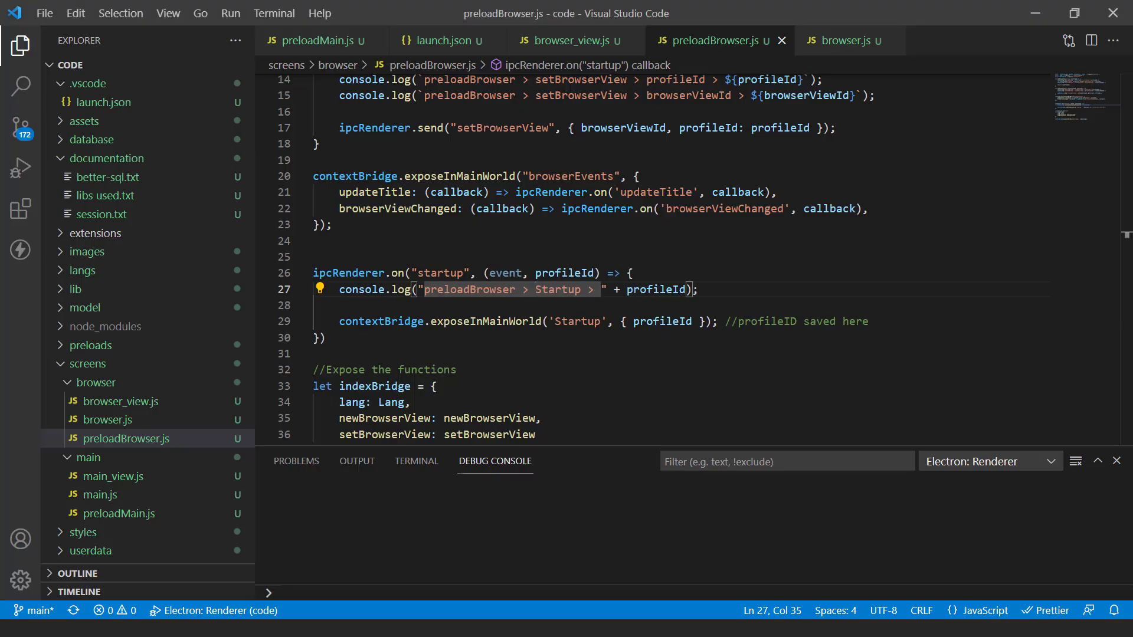
mouse_move(112, 347)
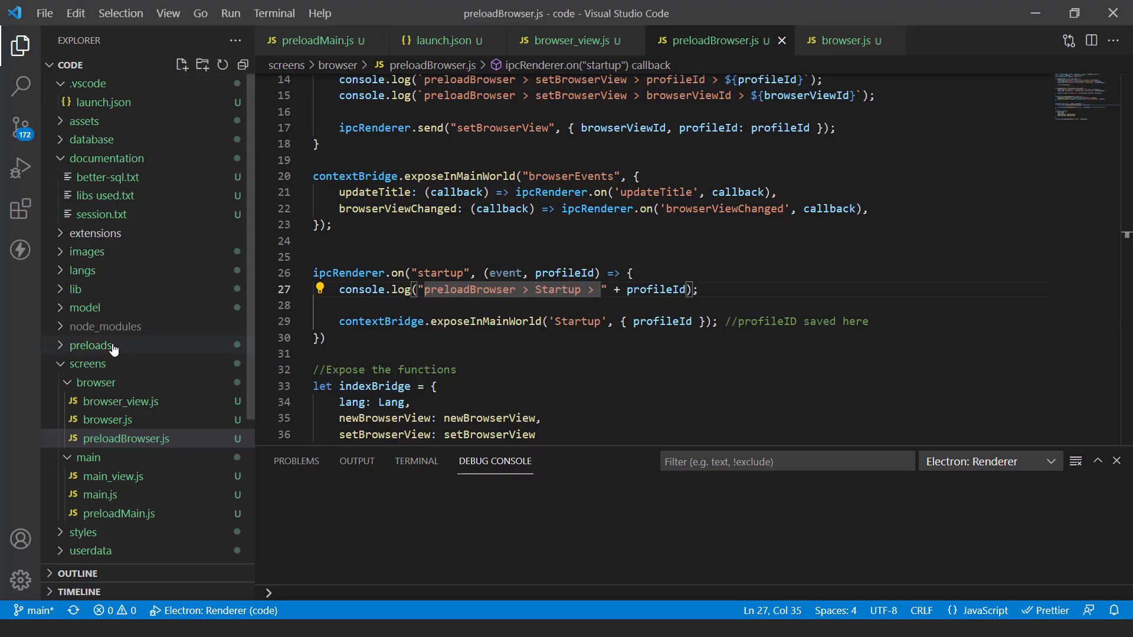
mouse_move(112, 347)
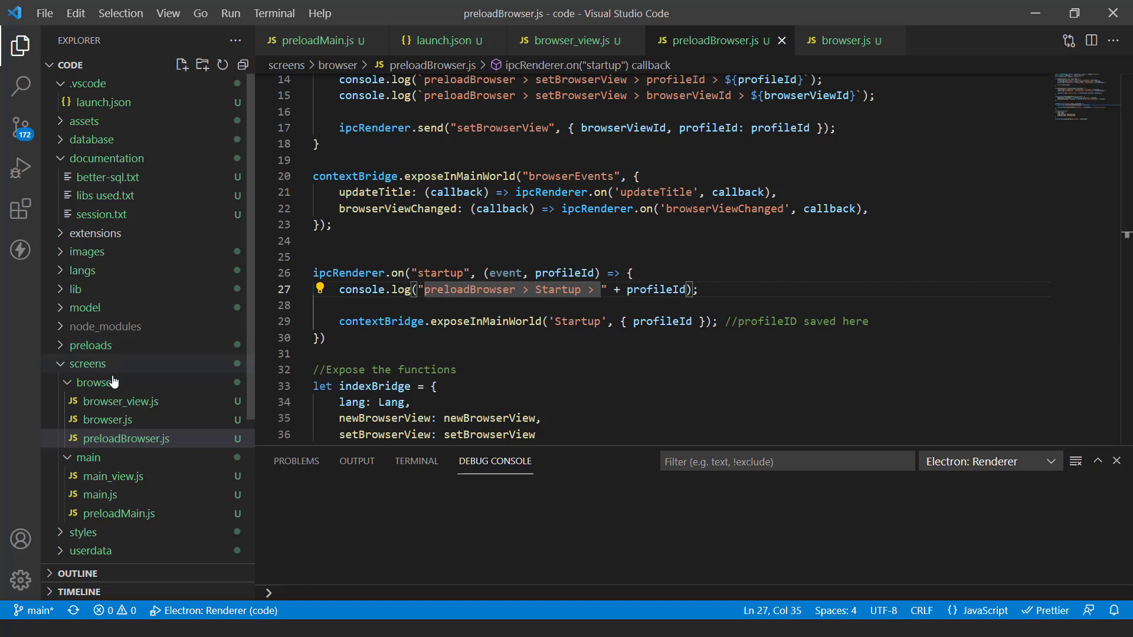
mouse_move(142, 404)
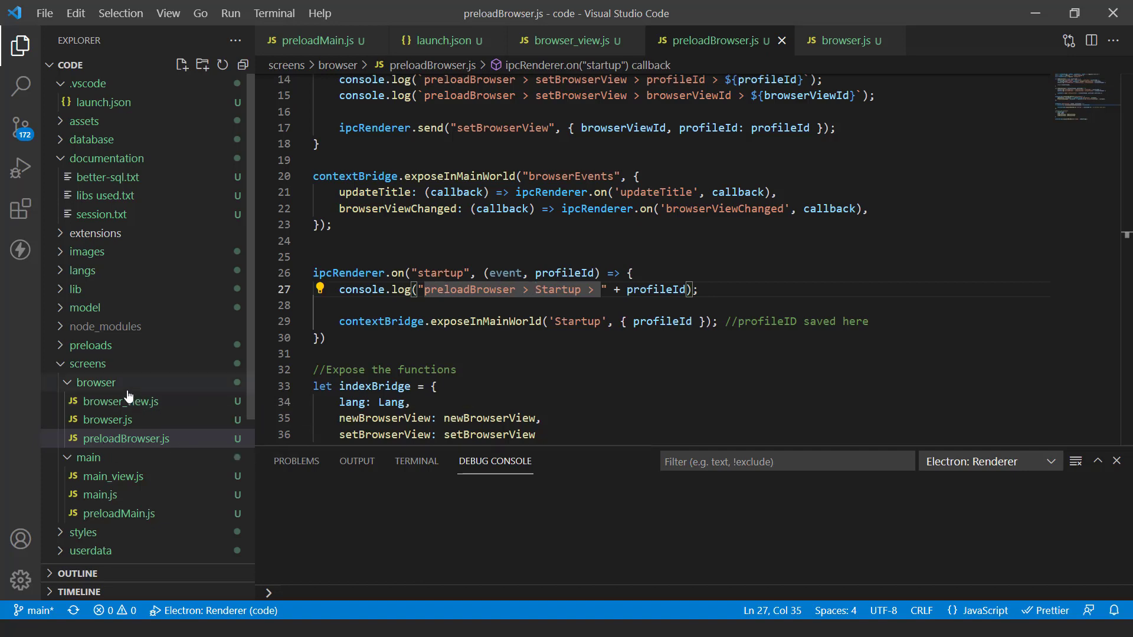
Step: Scroll through preloadBrowser.js to its startup handler logging the profile ID
scroll("down", 3)
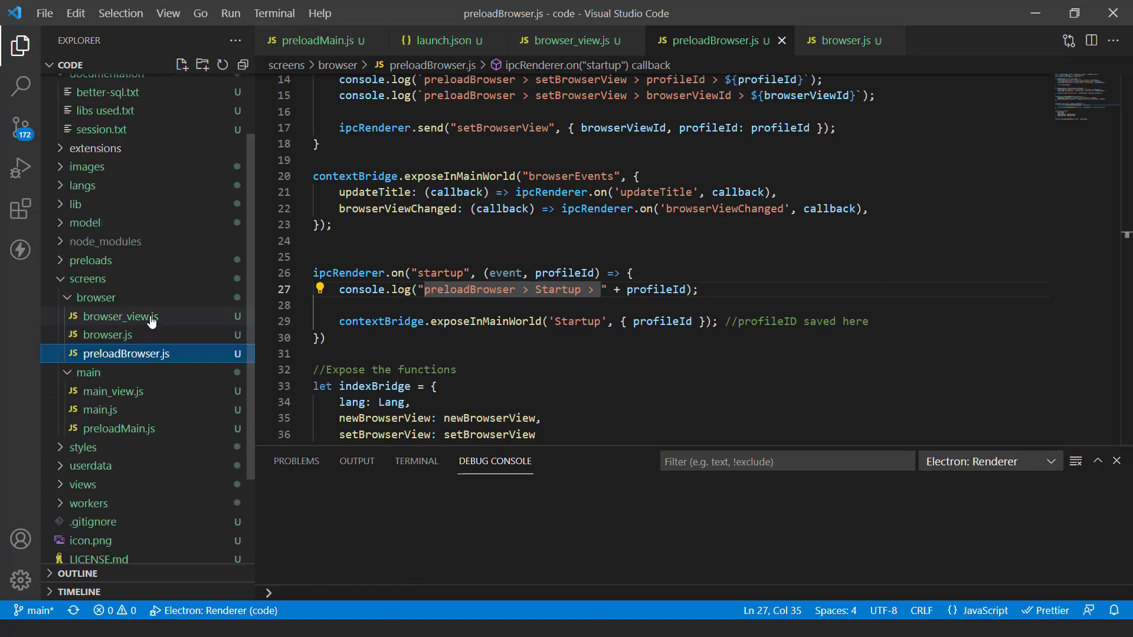
Step: Open browser_view.js and browser.js, then show the Run and Debug view
left_click(120, 317)
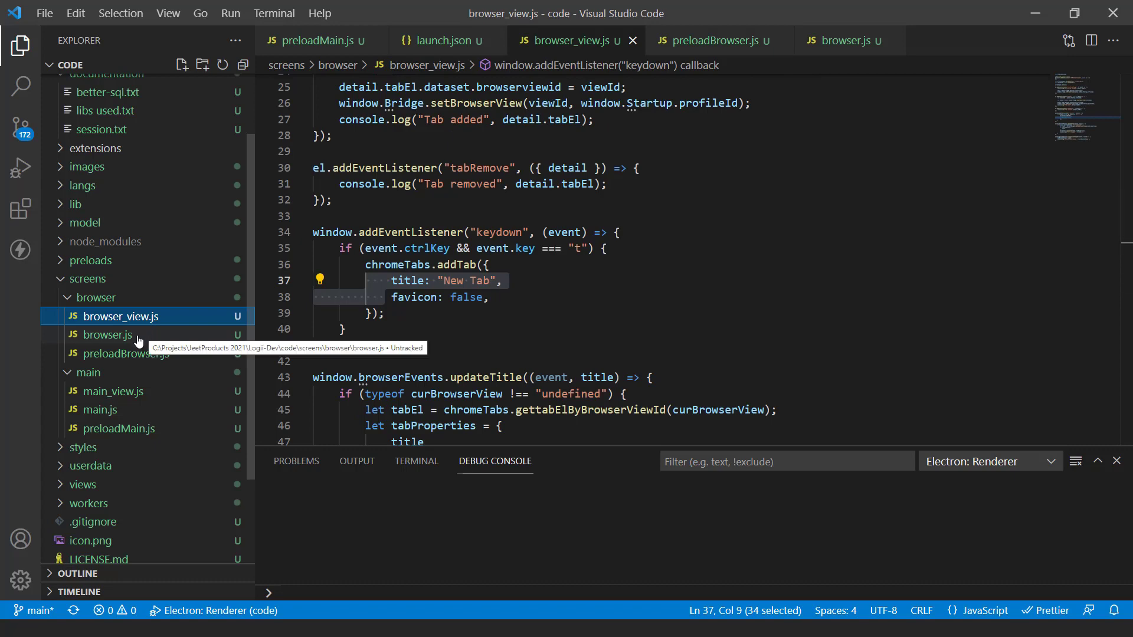
left_click(108, 335)
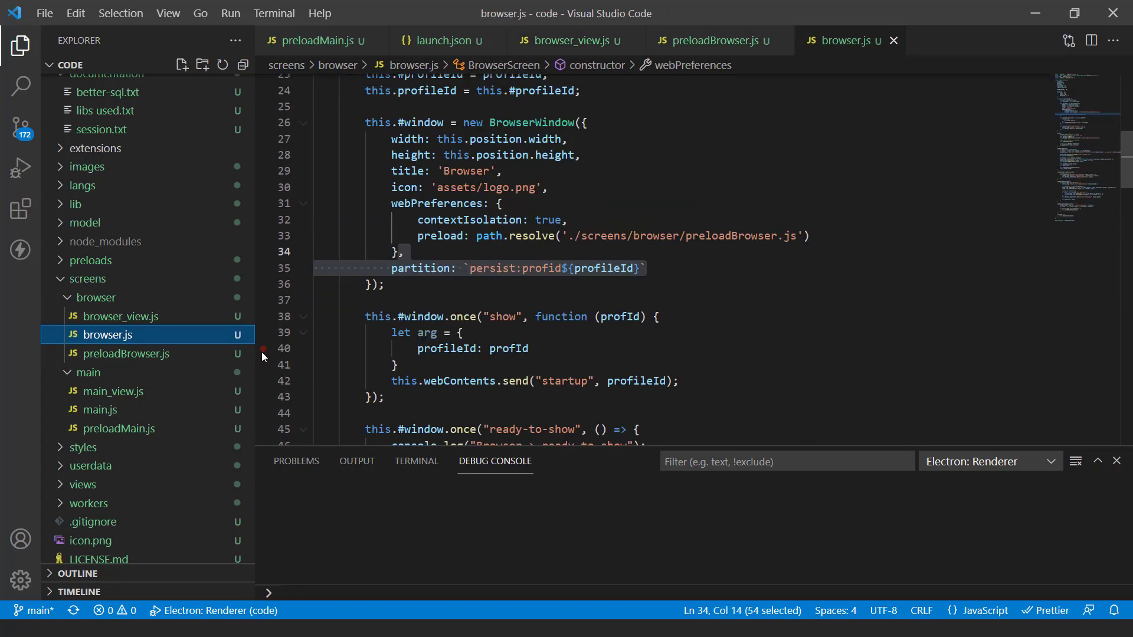
left_click(125, 354)
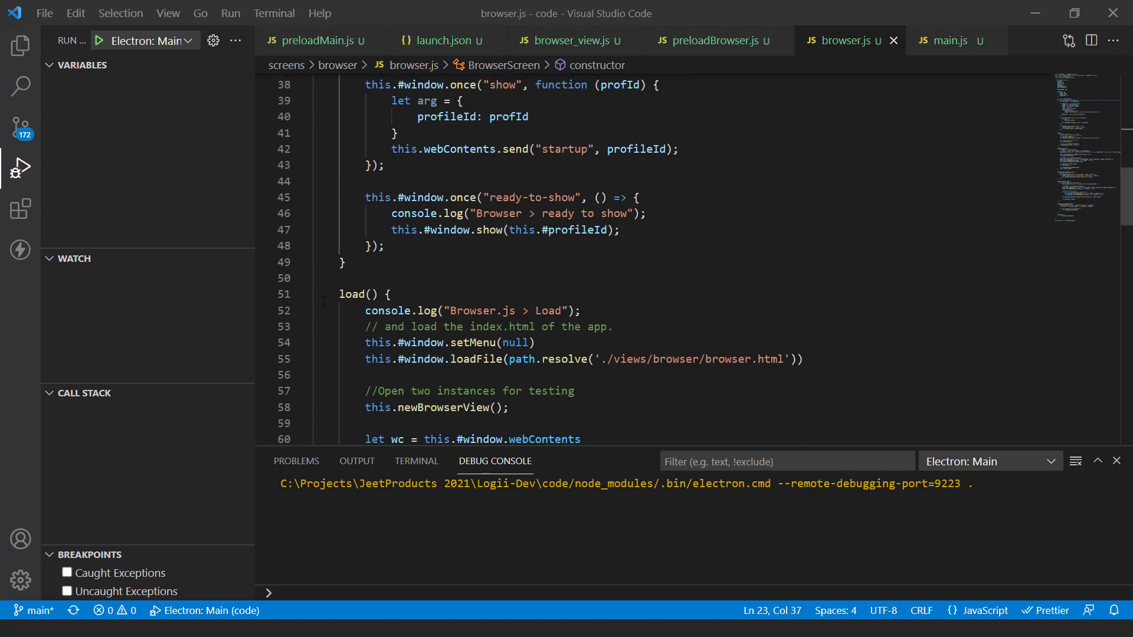
Step: Add a breakpoint on browser.js line 52 at the Browser.js > Load log
left_click(264, 311)
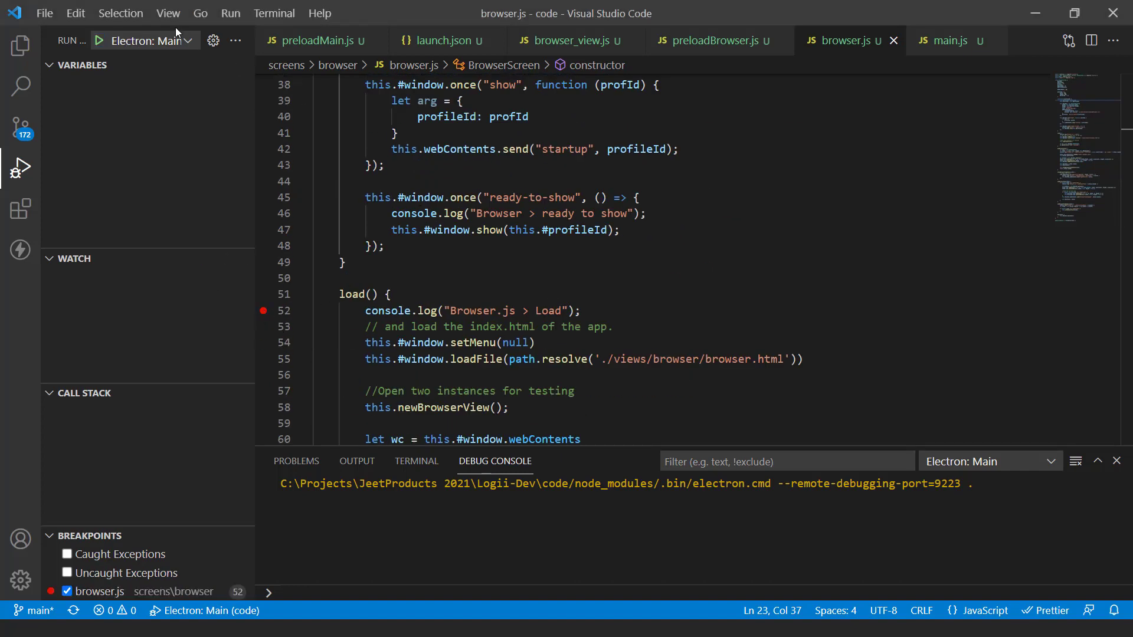
left_click(19, 168)
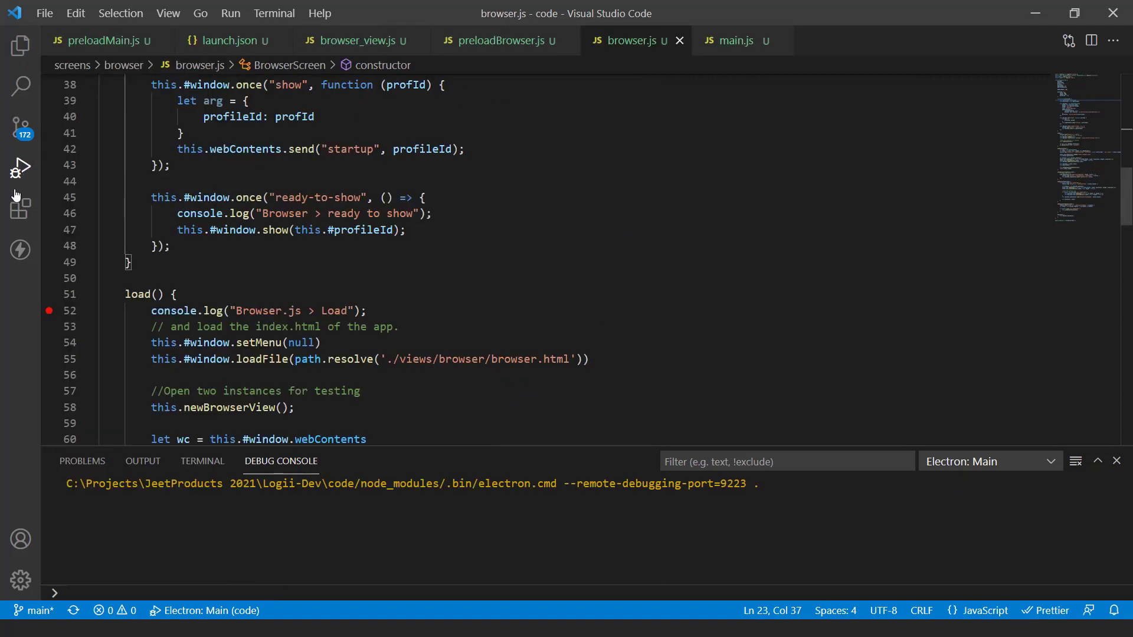
left_click(19, 167)
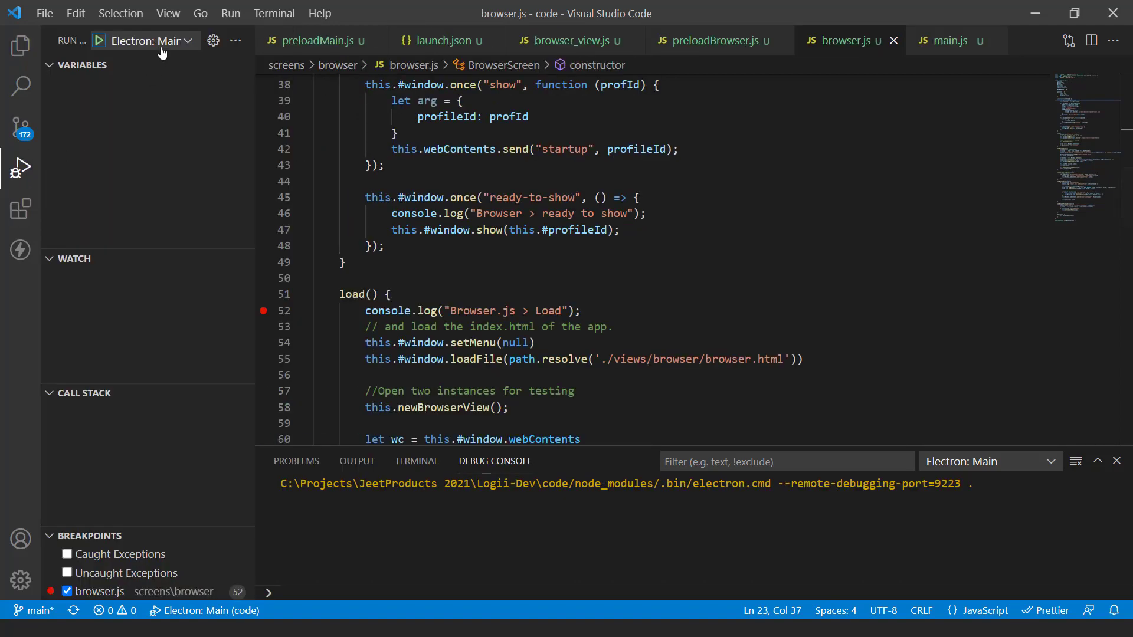
left_click(151, 40)
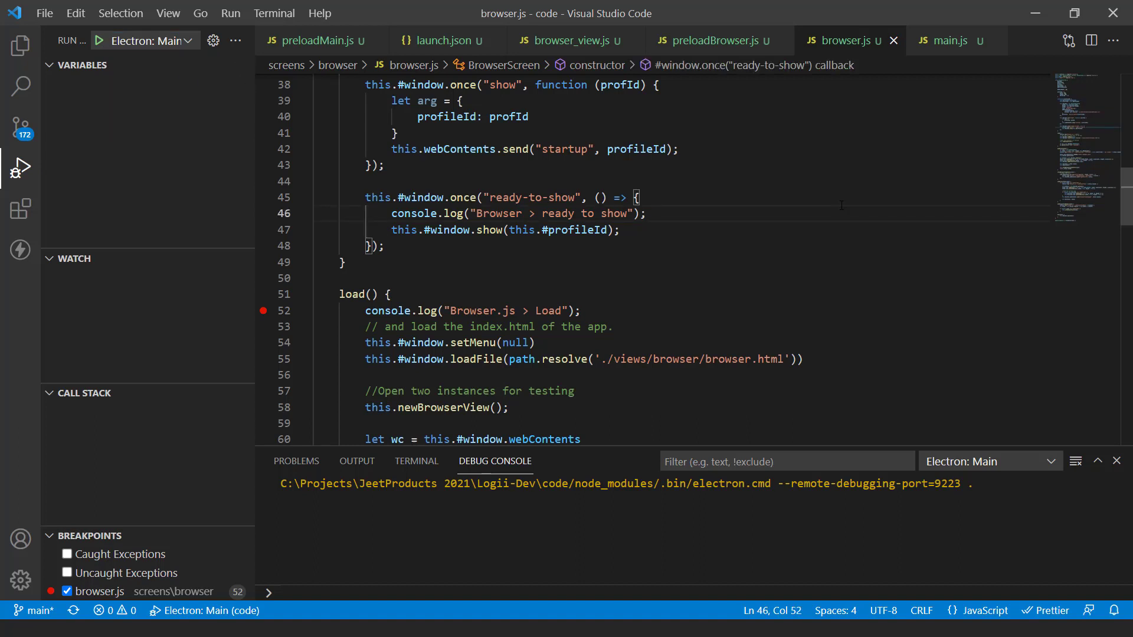
Step: Re-set the line 52 breakpoint and show the debug configuration list
left_click(99, 40)
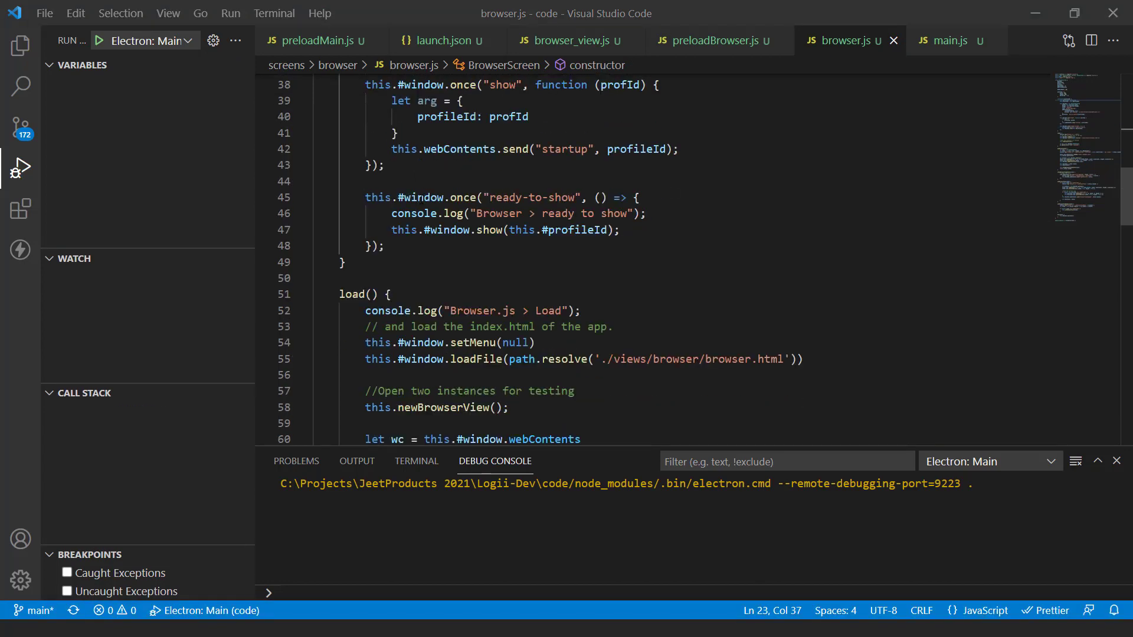
left_click(264, 310)
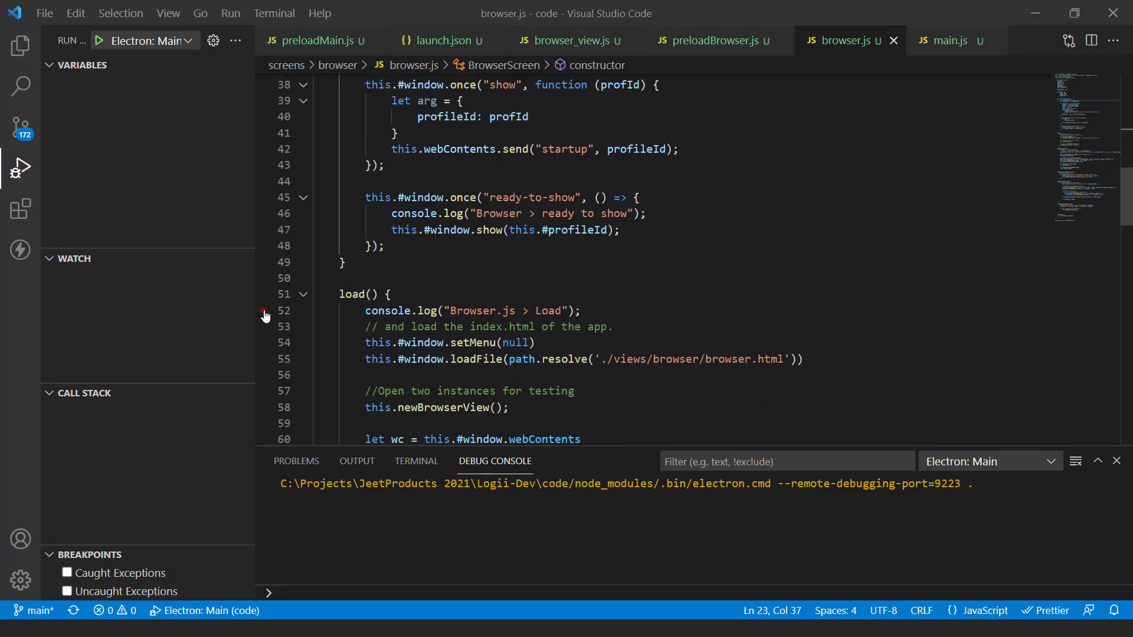
left_click(265, 312)
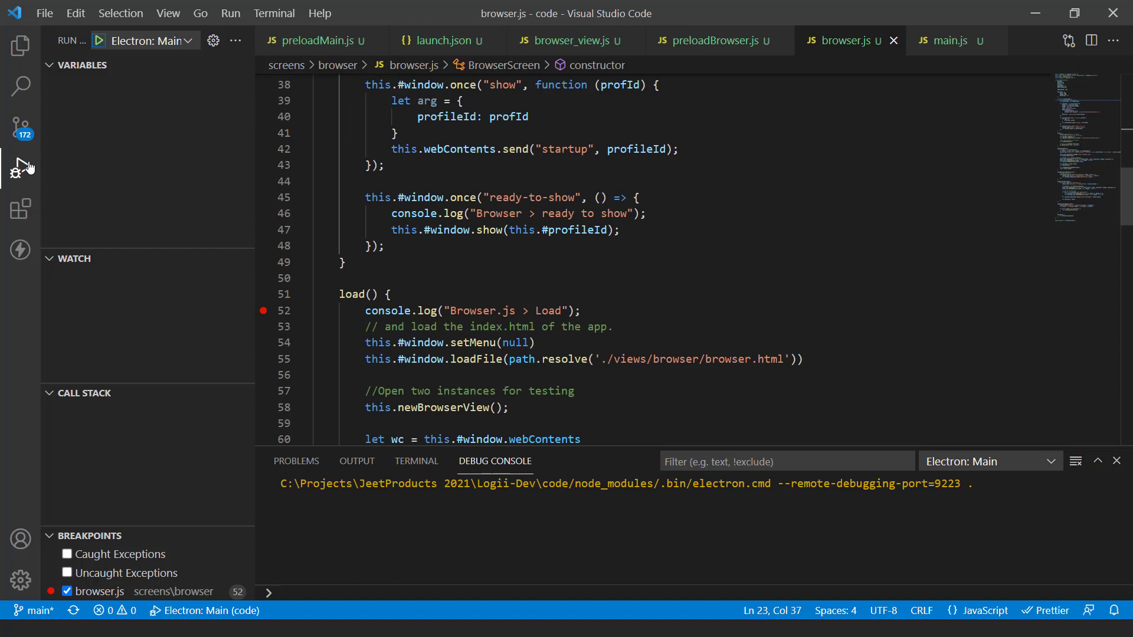
left_click(151, 40)
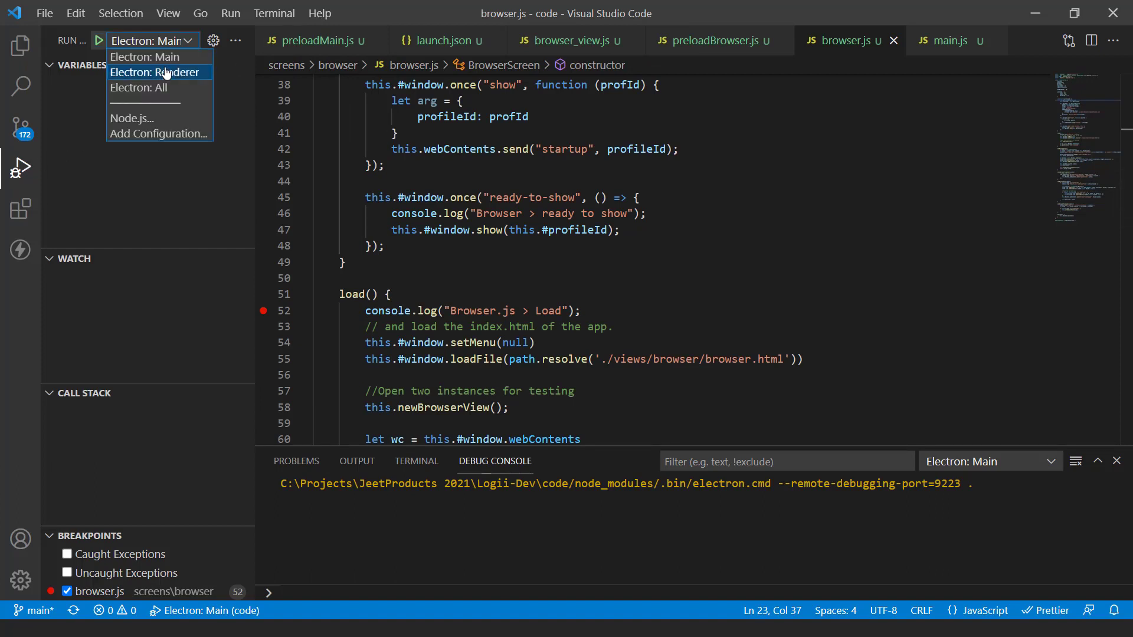
mouse_move(180, 73)
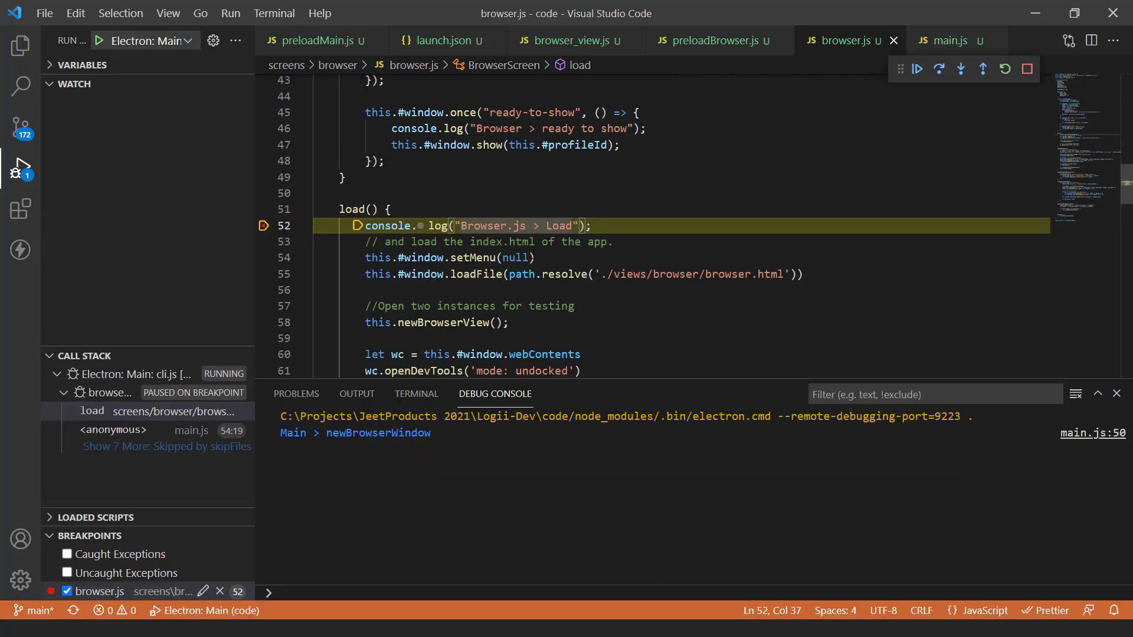
mouse_move(899, 68)
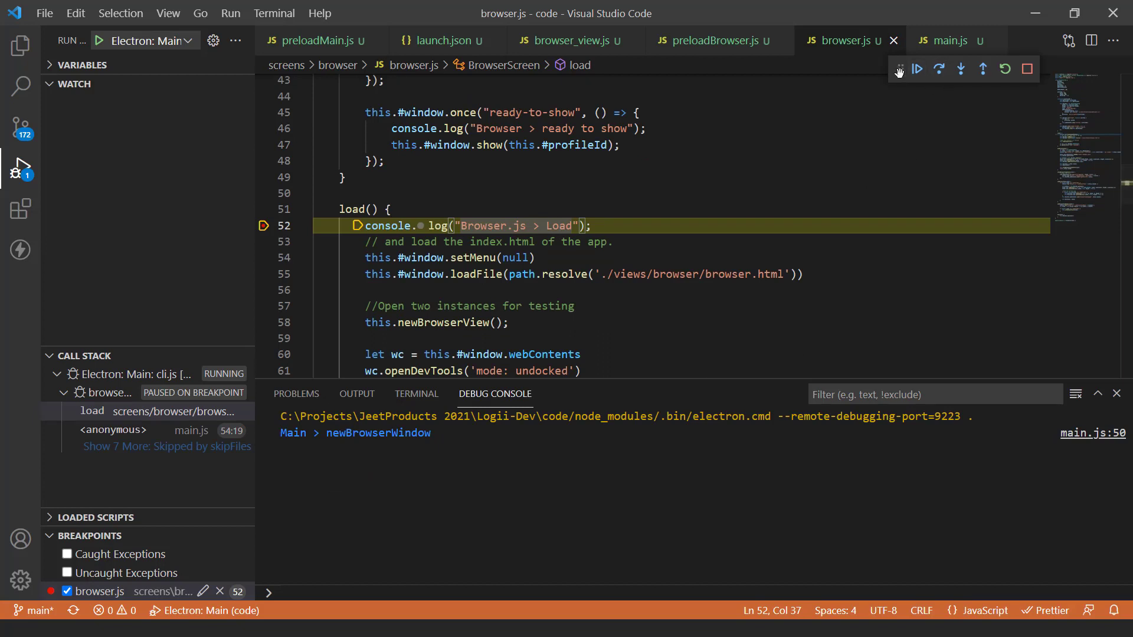
mouse_move(932, 68)
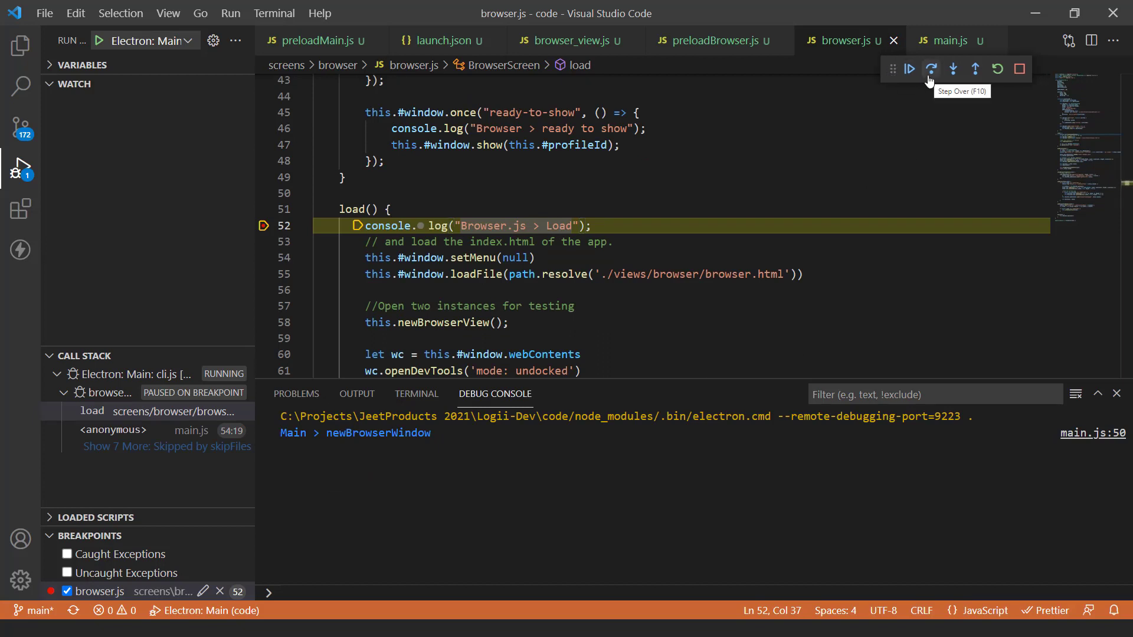
Step: Step over from line 52 to line 55 and select the path.resolve expression there
left_click(932, 68)
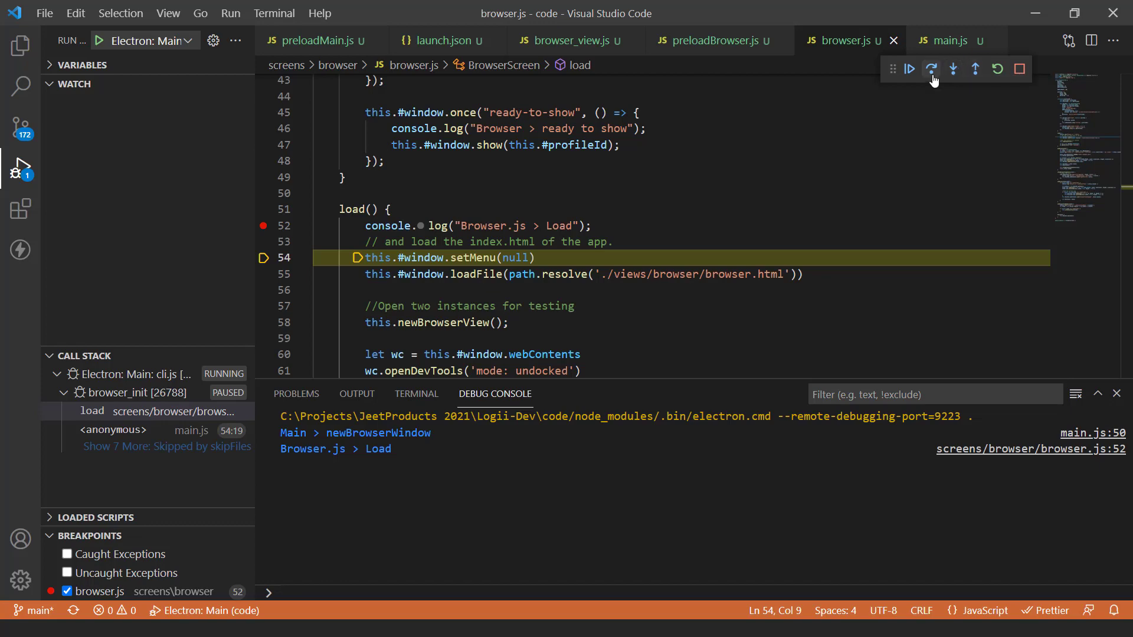
left_click(931, 69)
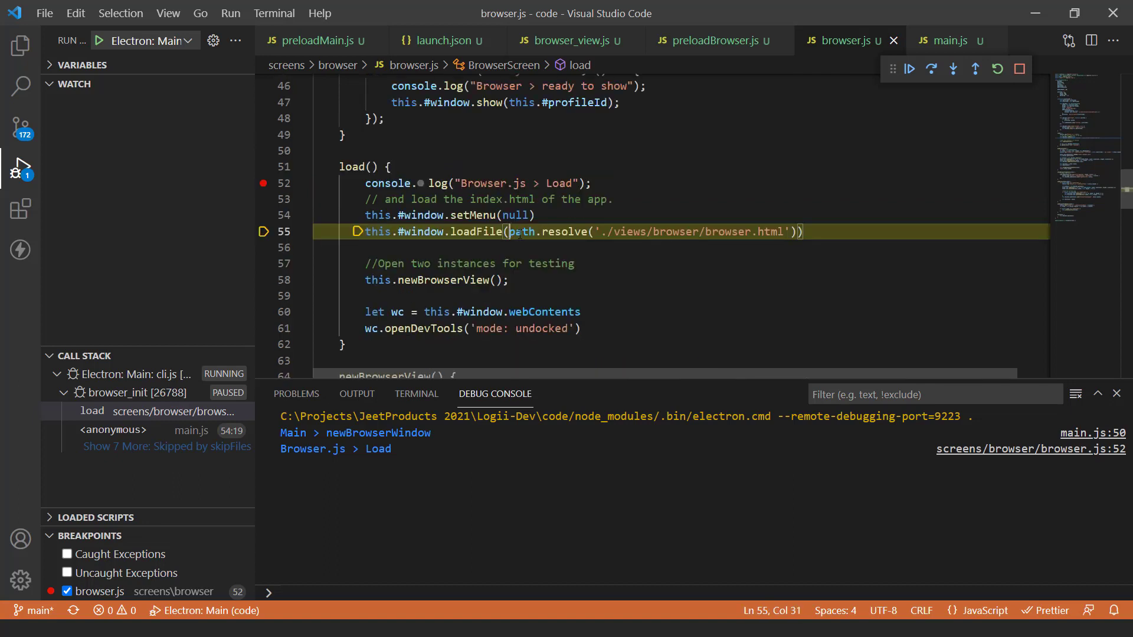
left_click_drag(511, 232, 794, 232)
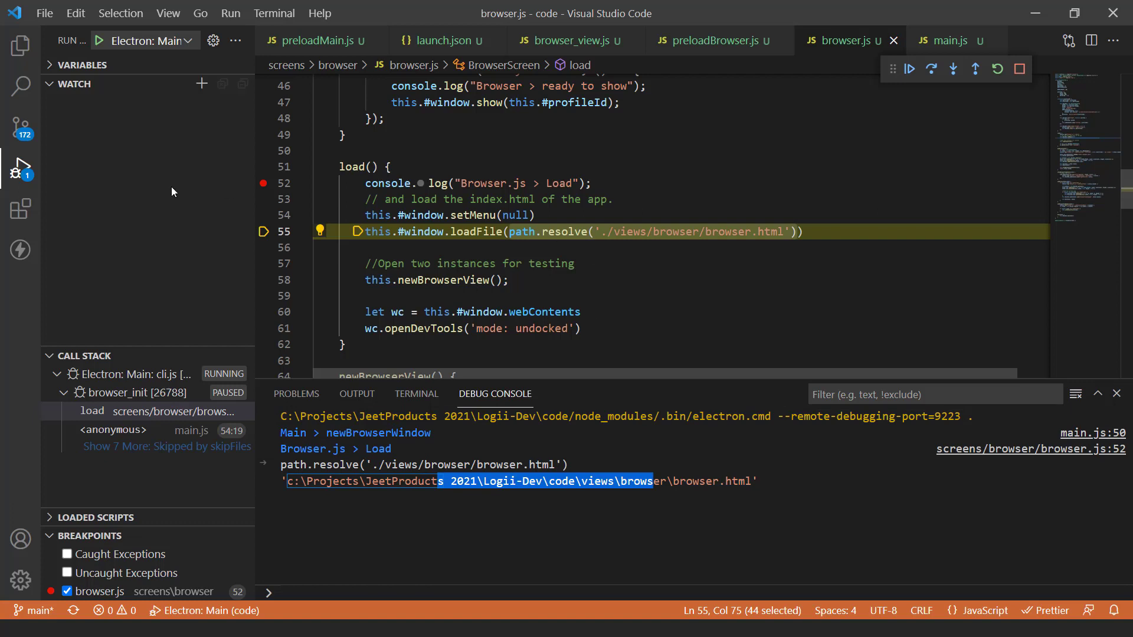
mouse_move(20, 167)
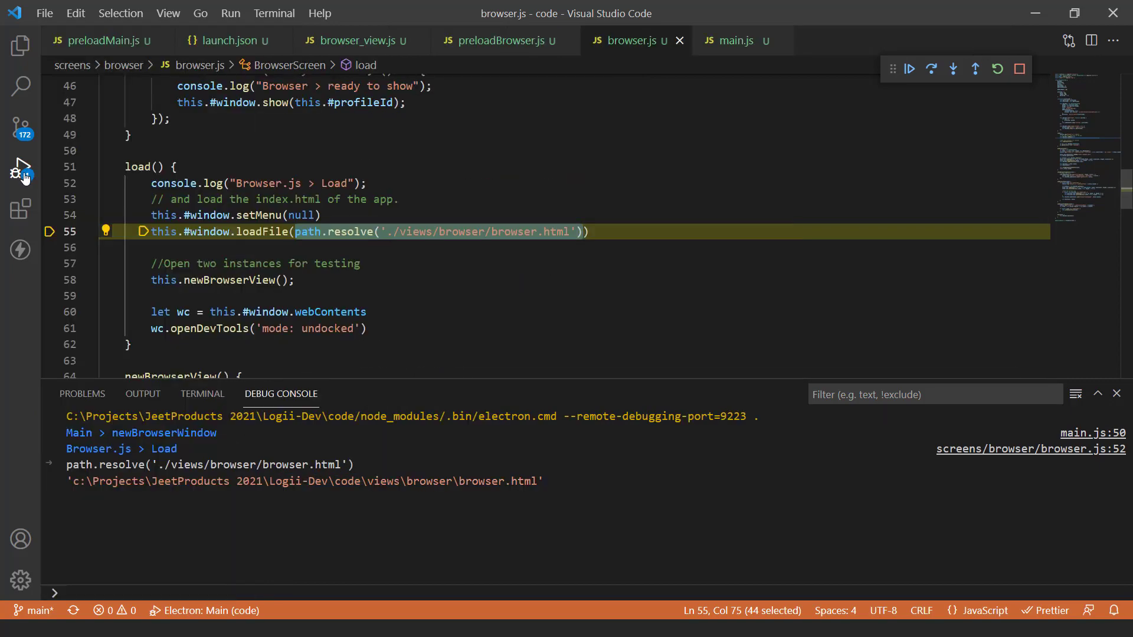
Step: Restore the debugging panel and choose the Electron: Renderer configuration
left_click(20, 168)
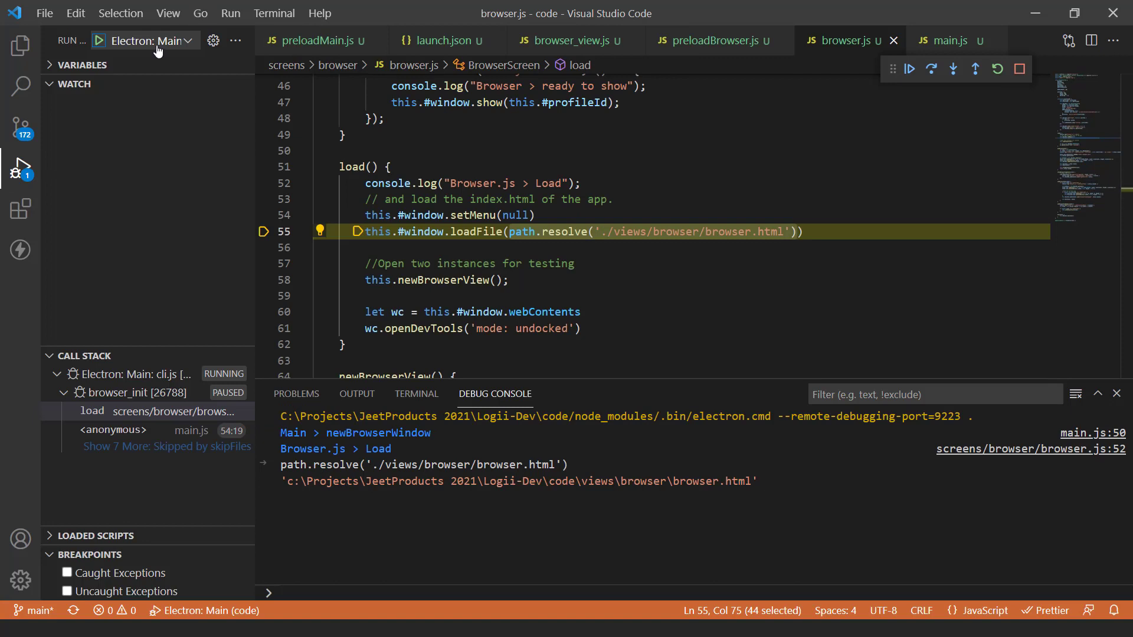
left_click(152, 40)
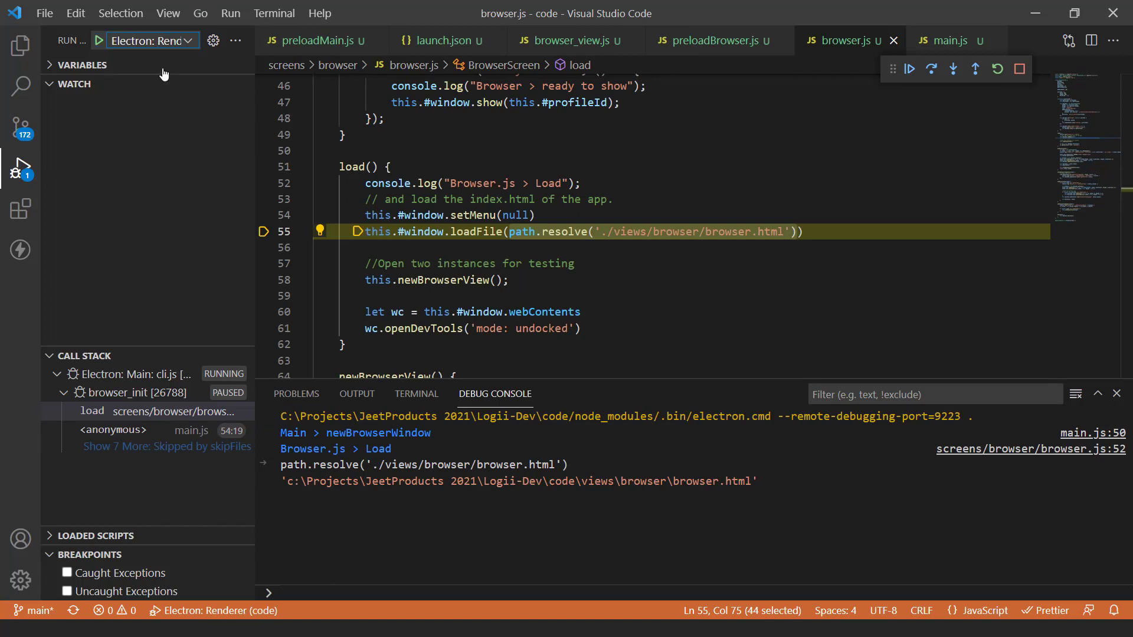
mouse_move(161, 48)
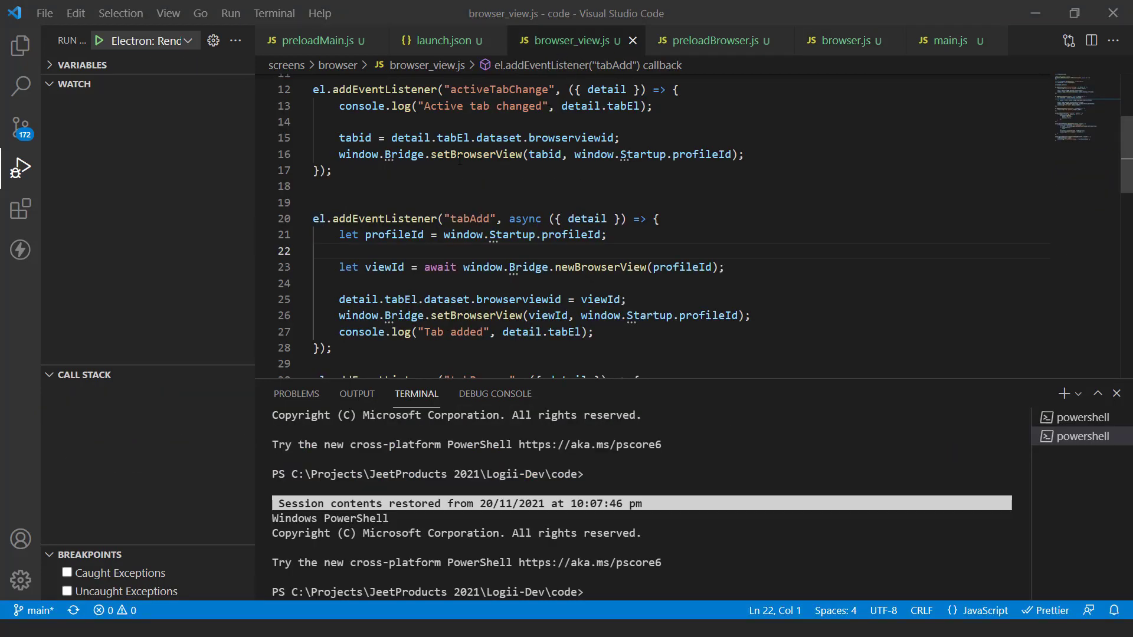
Step: Add a breakpoint on browser_view.js line 21 in the tabAdd handler, with Electron: Main chosen
left_click(265, 235)
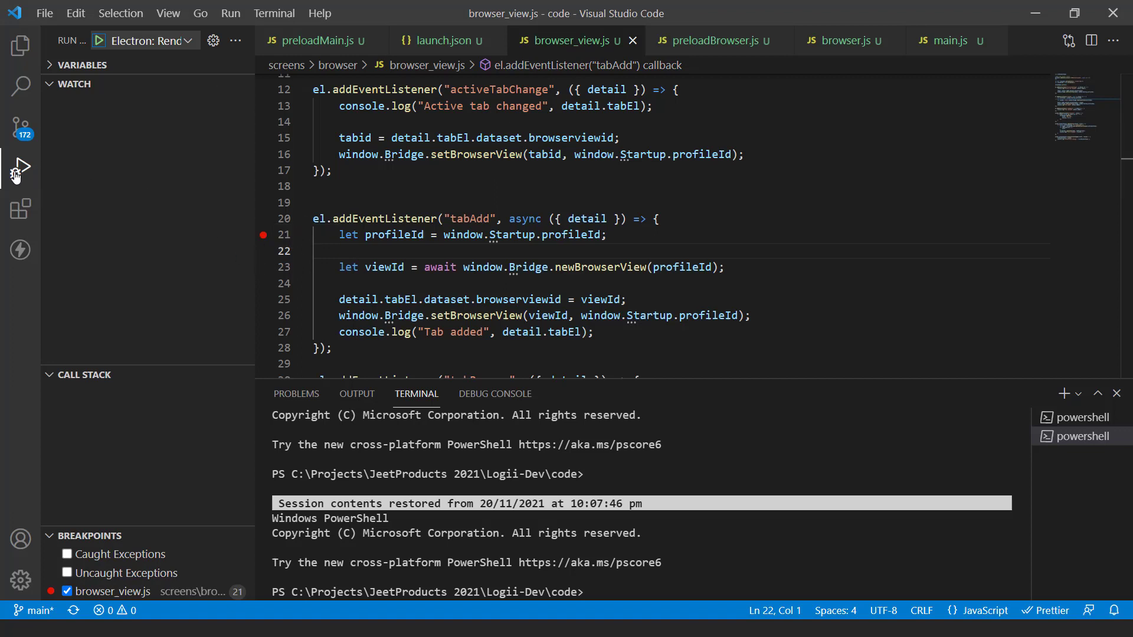
left_click(157, 40)
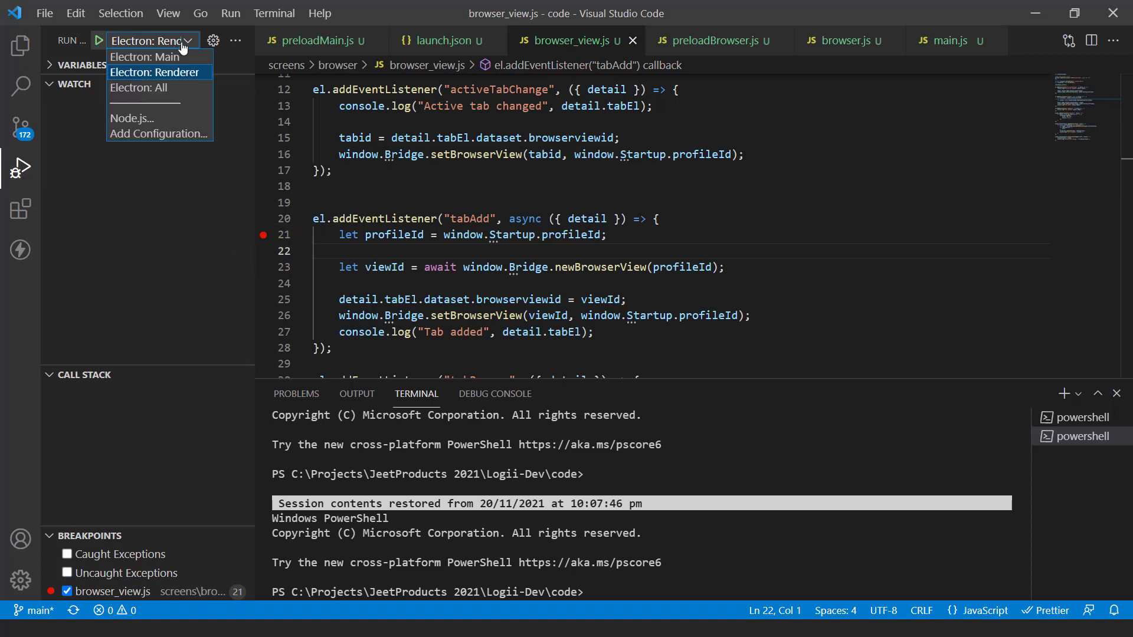
mouse_move(135, 57)
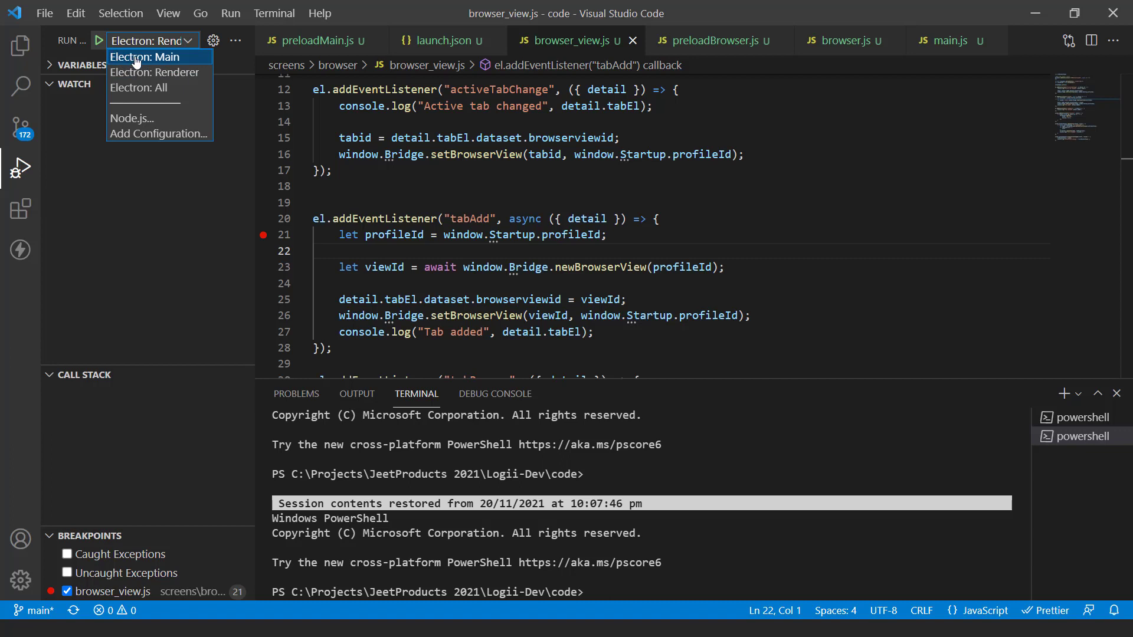
left_click(144, 57)
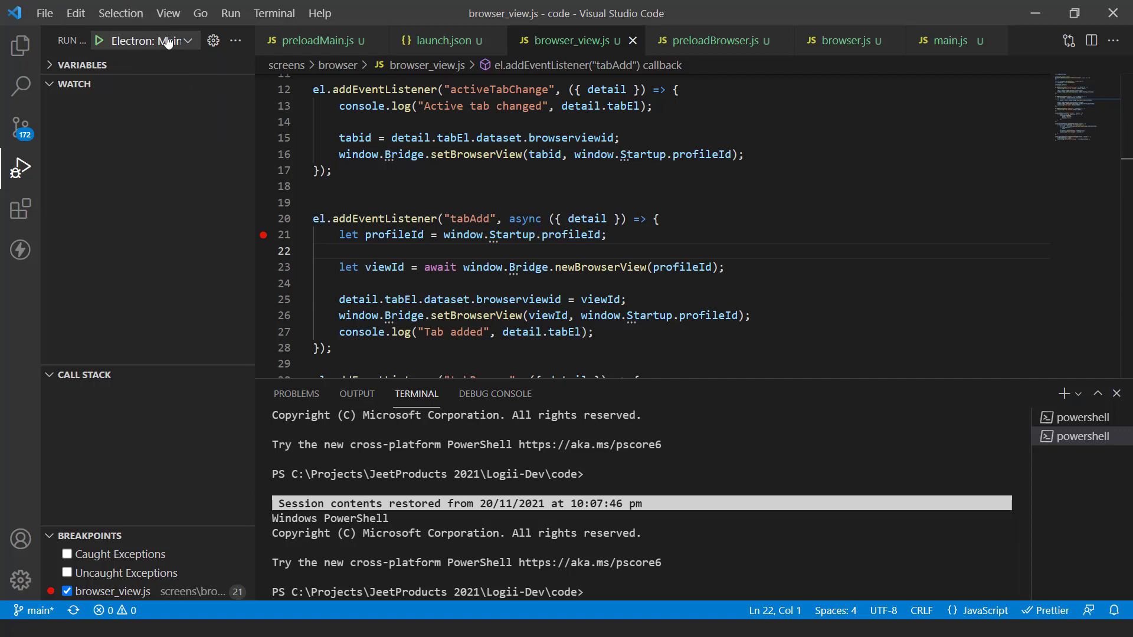
Step: Confirm Electron: Main stays the selected debug configuration
left_click(158, 40)
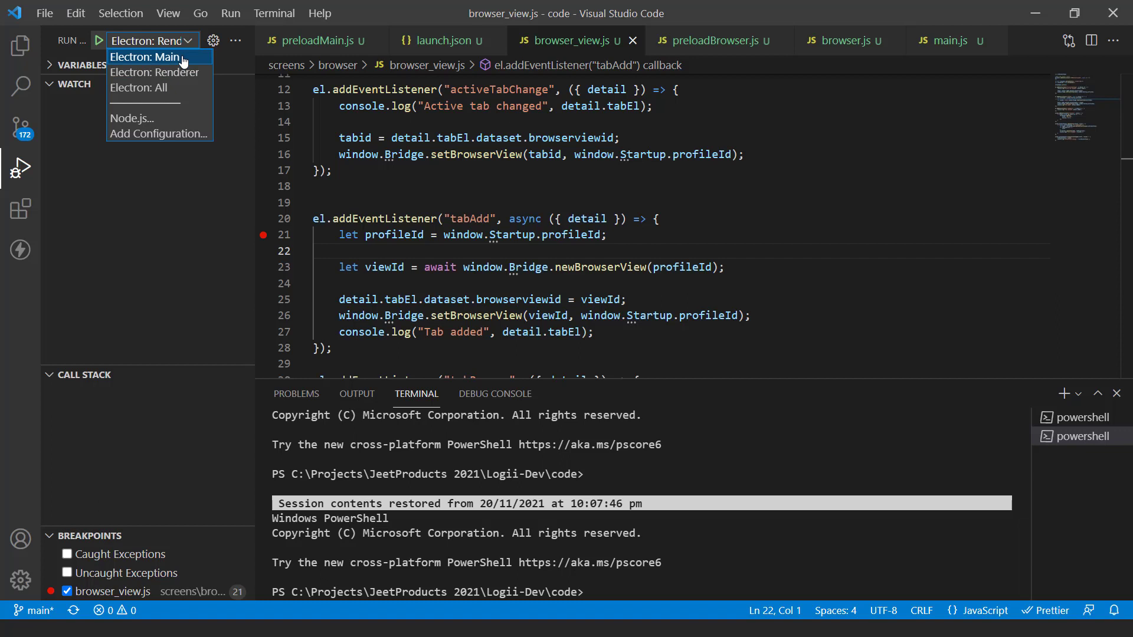
left_click(147, 57)
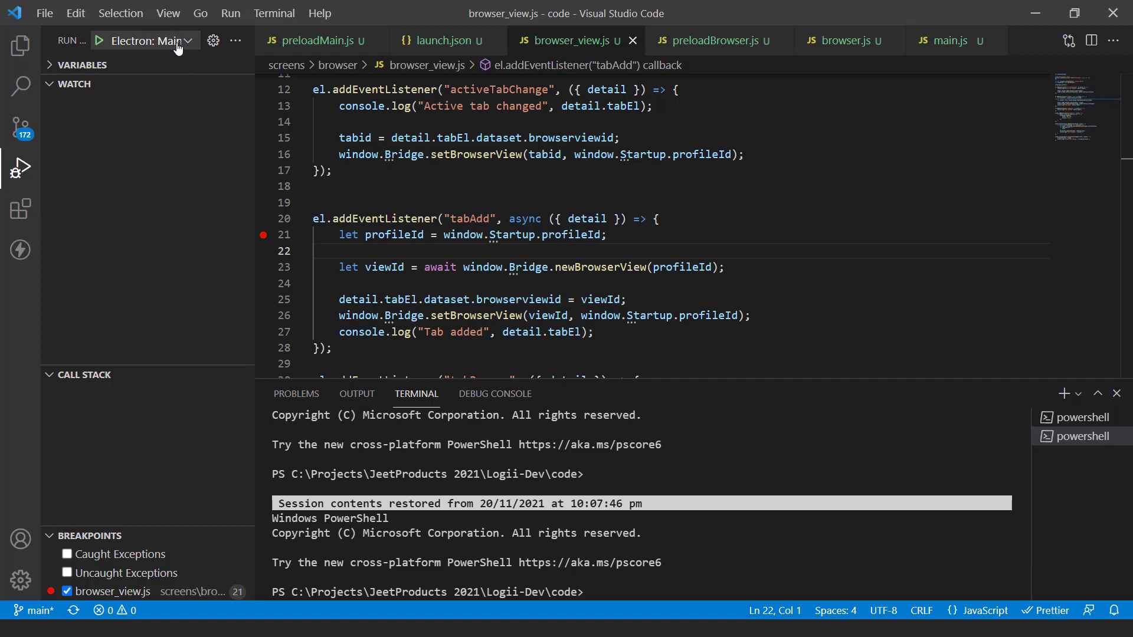
left_click(231, 13)
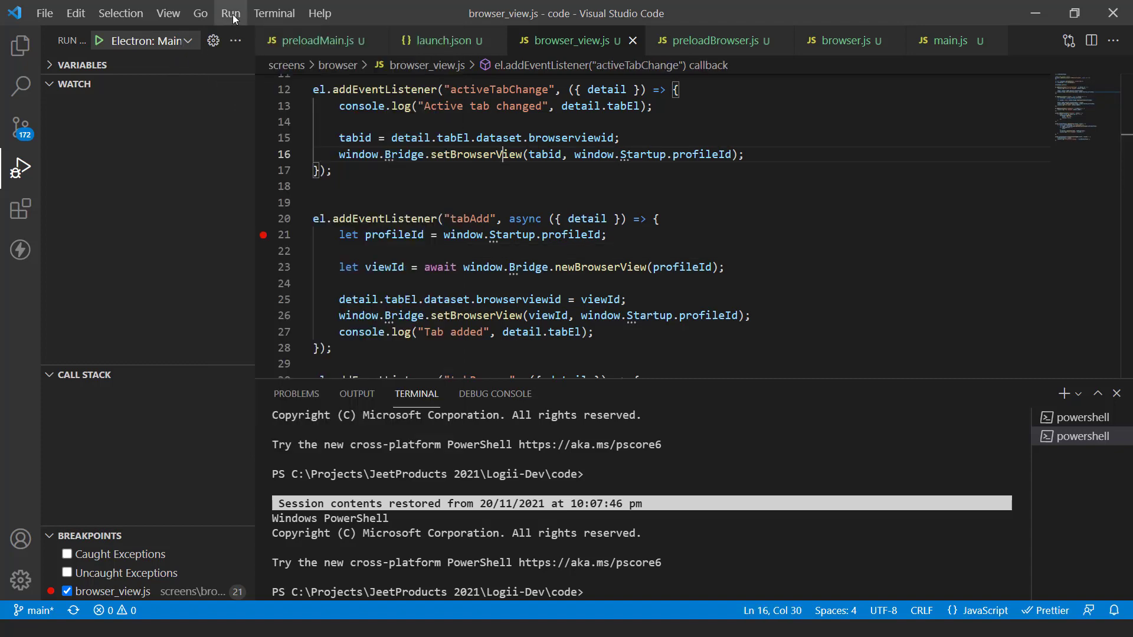
Step: Start debugging with Electron: Main so the Logii Browser dashboard launches
left_click(232, 13)
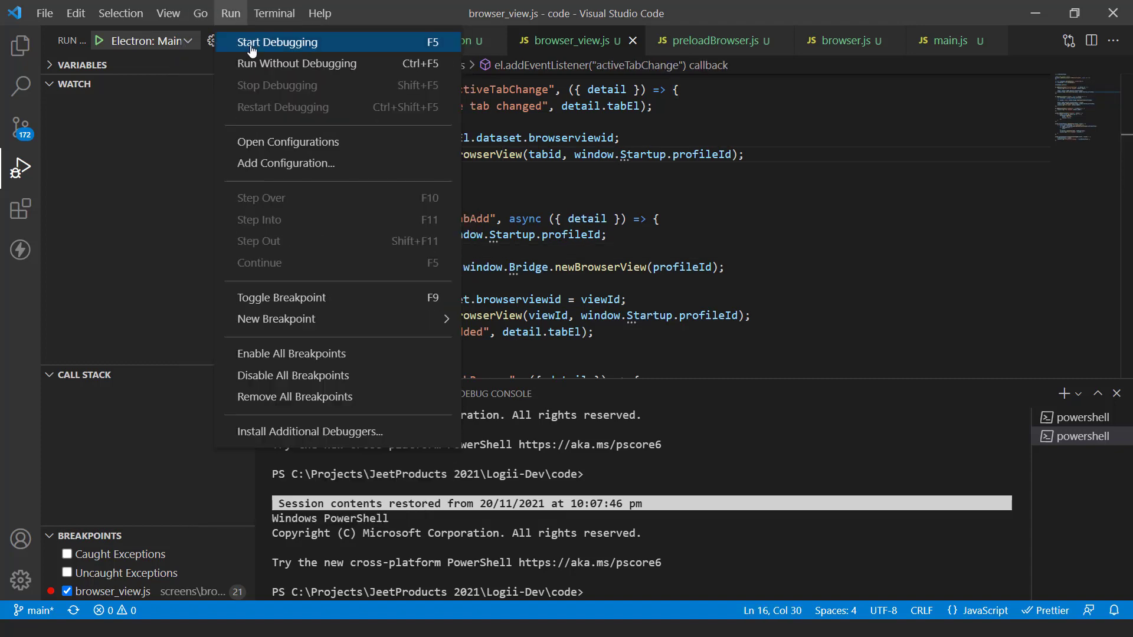
left_click(278, 43)
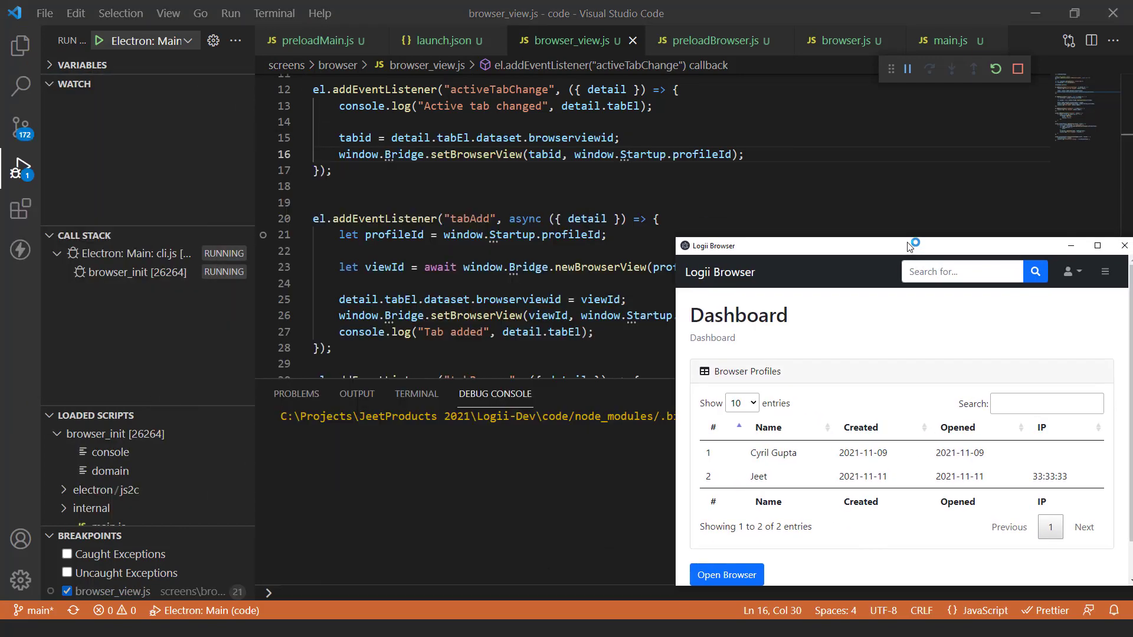
left_click(156, 40)
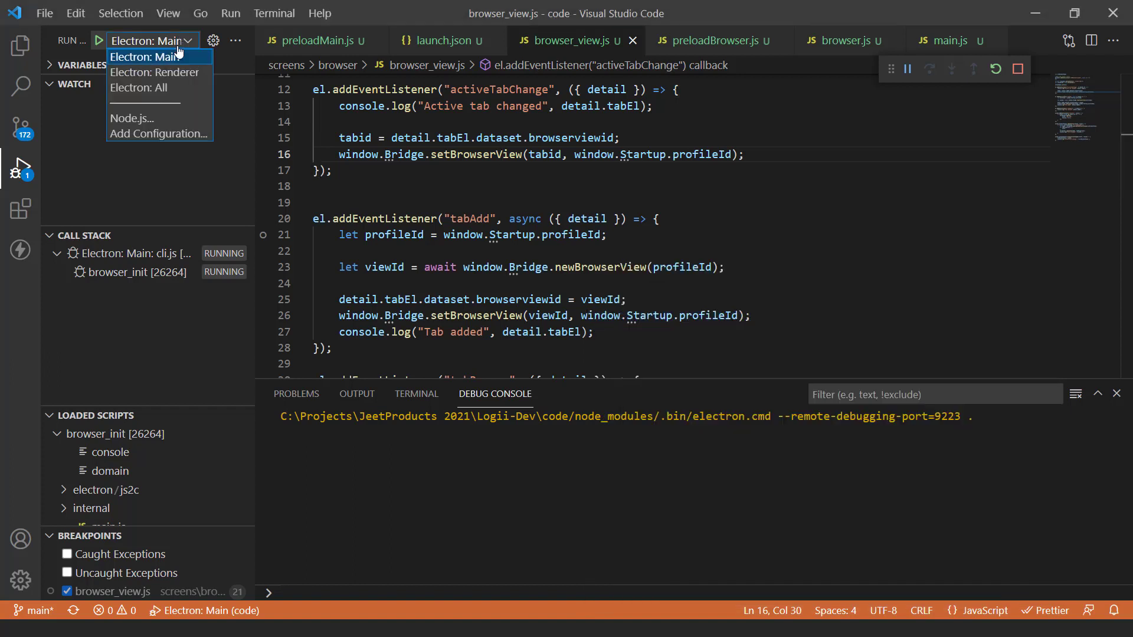
Step: Start the Electron: Renderer debug configuration alongside the running main-process session
left_click(154, 72)
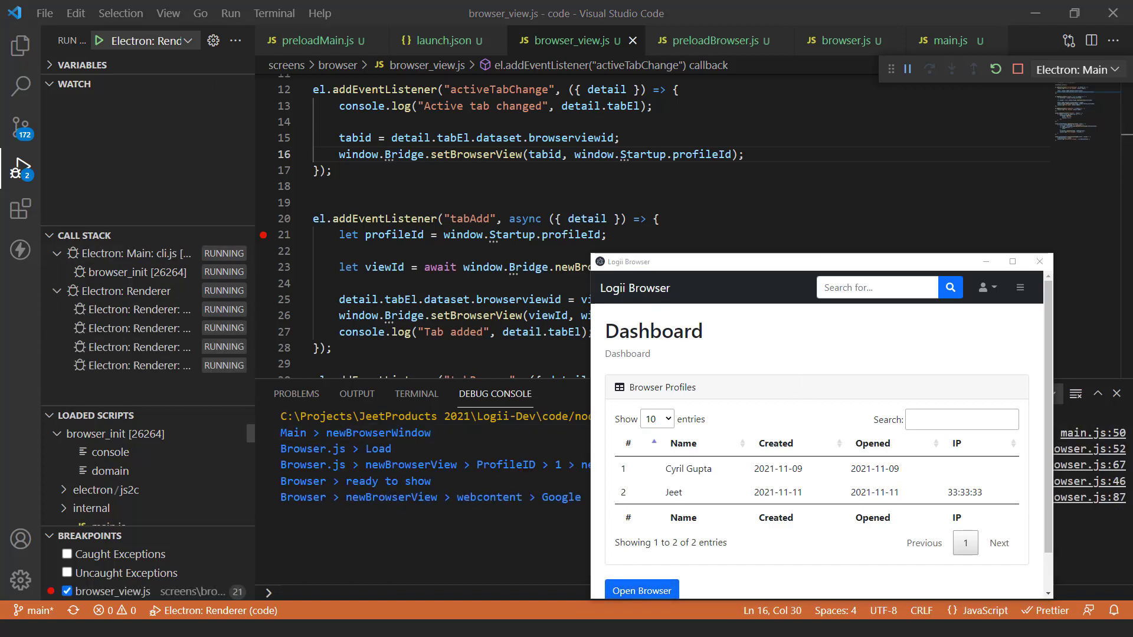
Step: Add a new tab in the app to hit the tabAdd breakpoint on line 21, then step over to newBrowserView on line 23
left_click(642, 590)
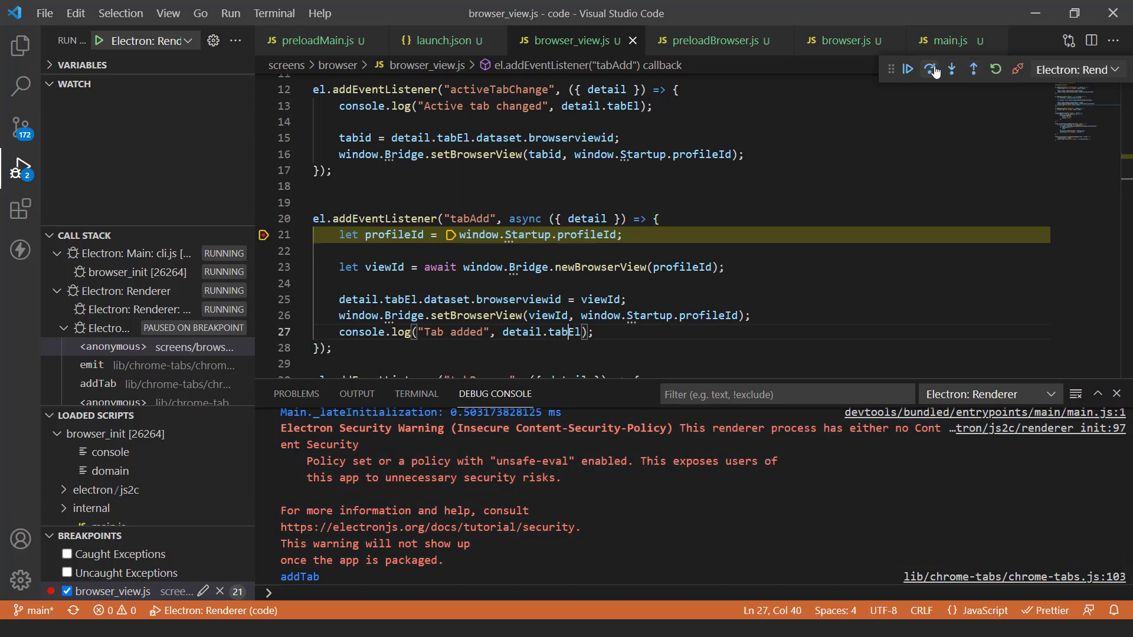
left_click(930, 69)
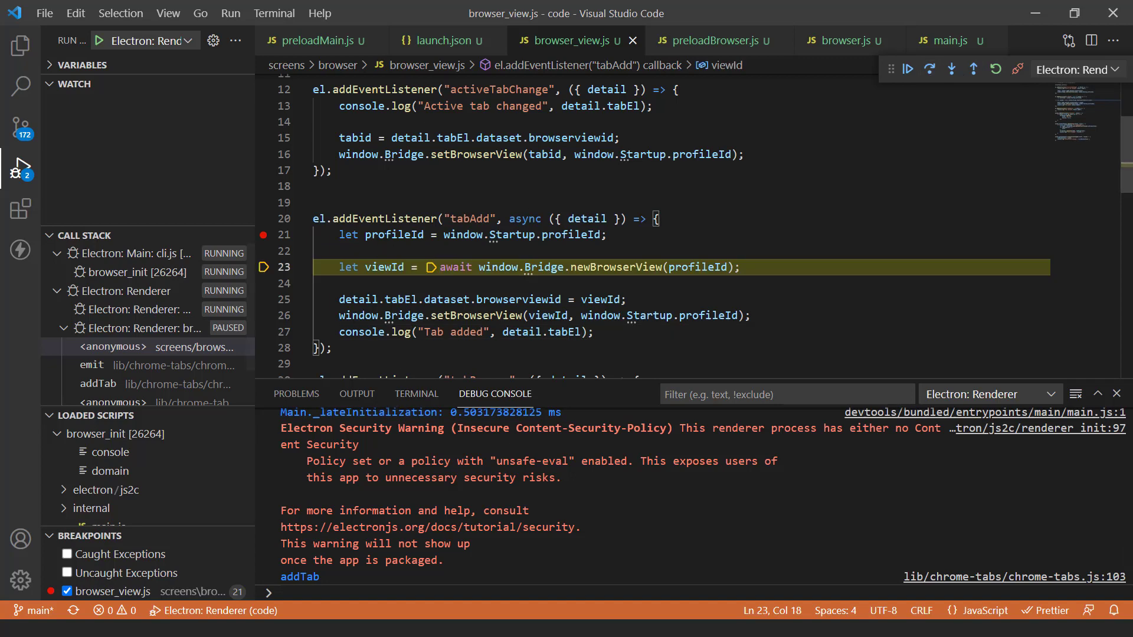
type("p")
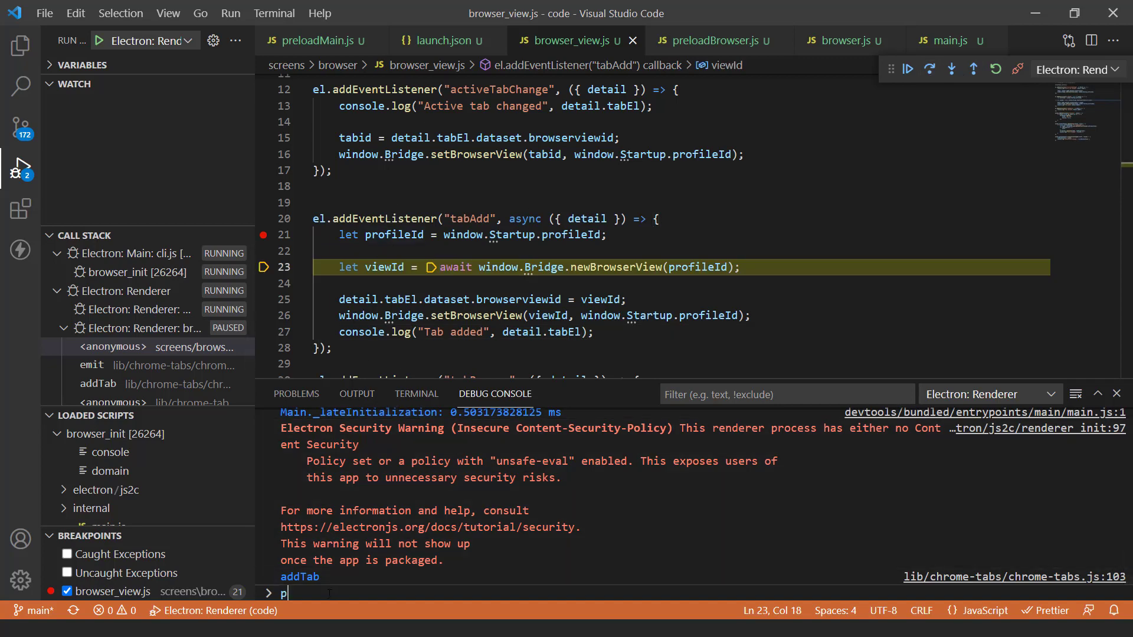